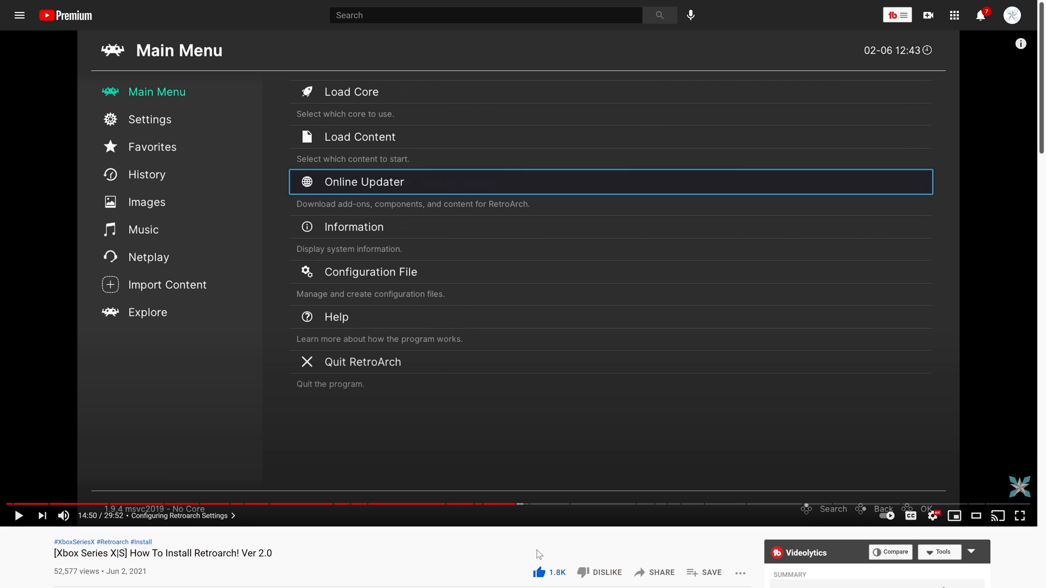
mouse_move(517, 504)
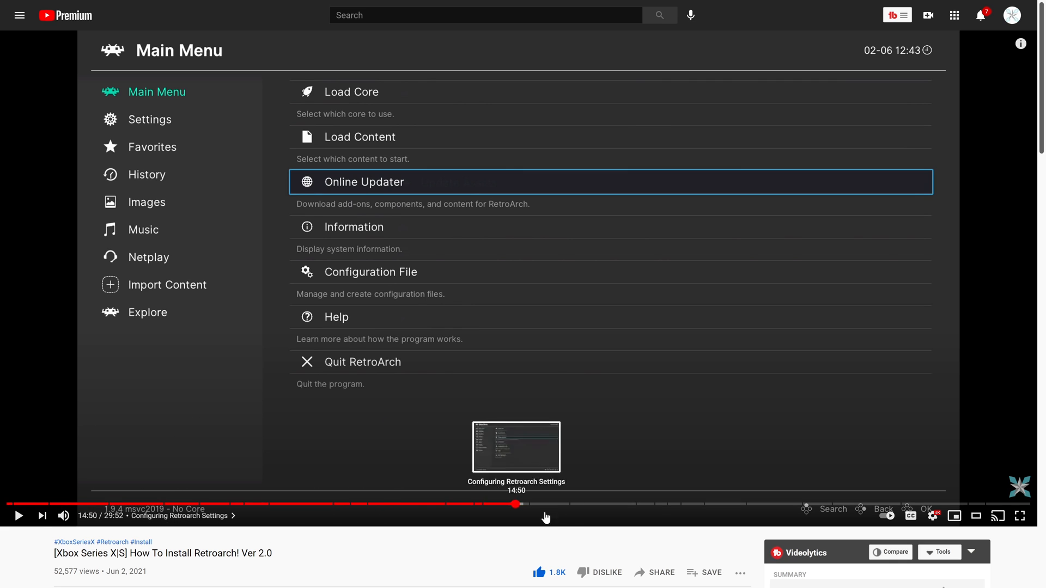
mouse_move(725, 504)
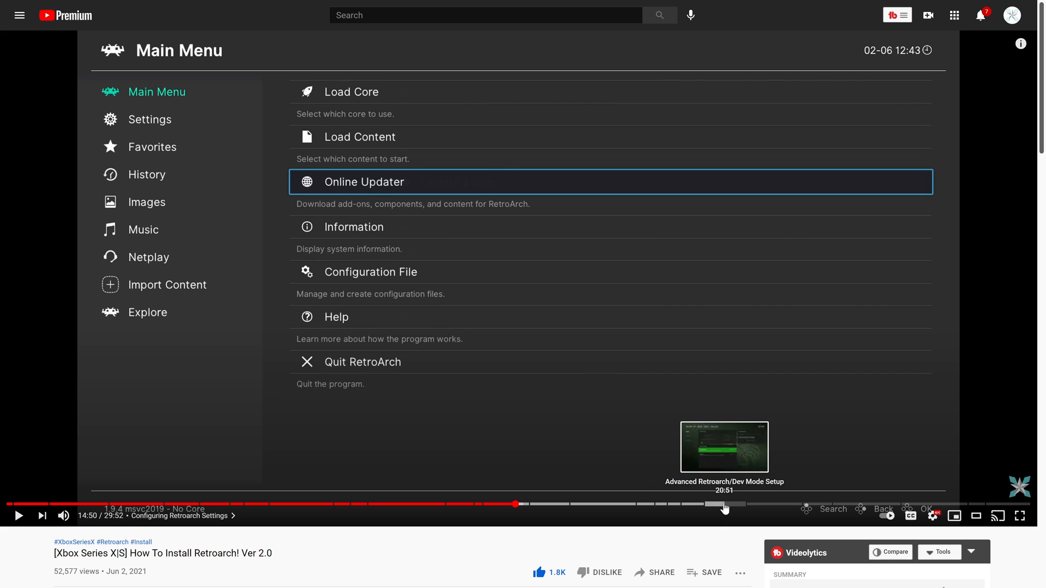
mouse_move(724, 509)
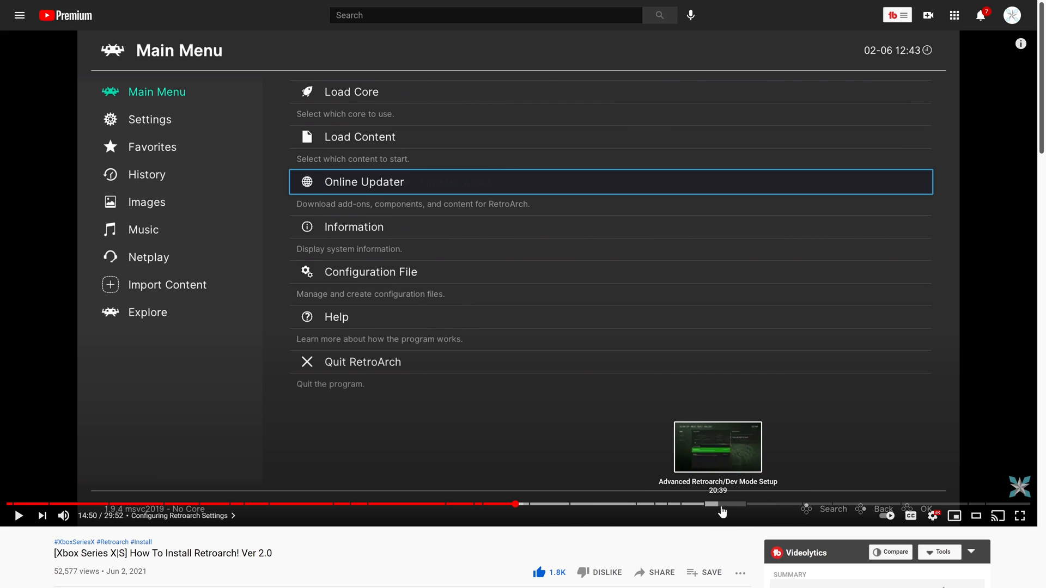
mouse_move(766, 503)
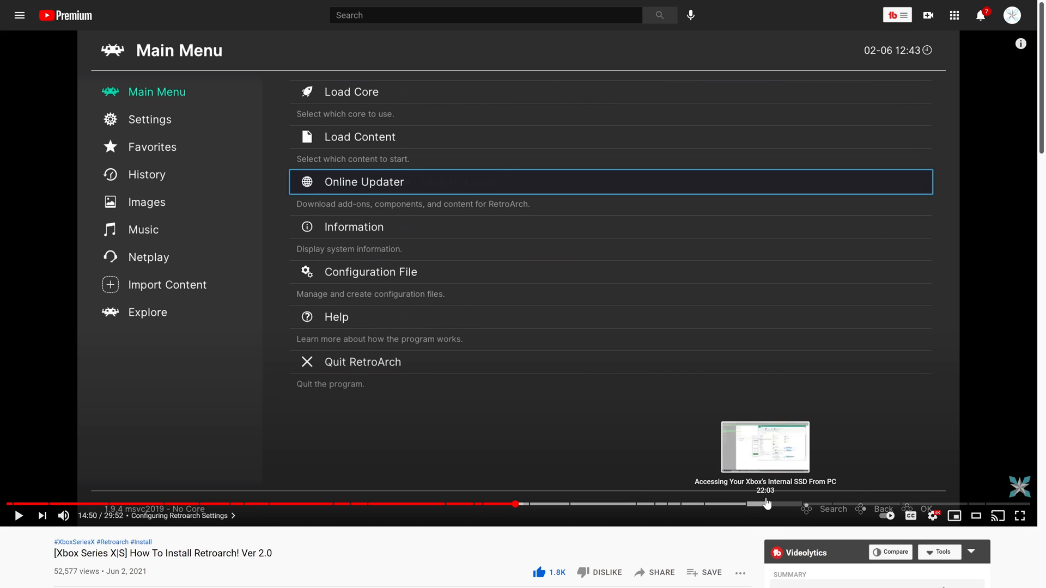
mouse_move(863, 505)
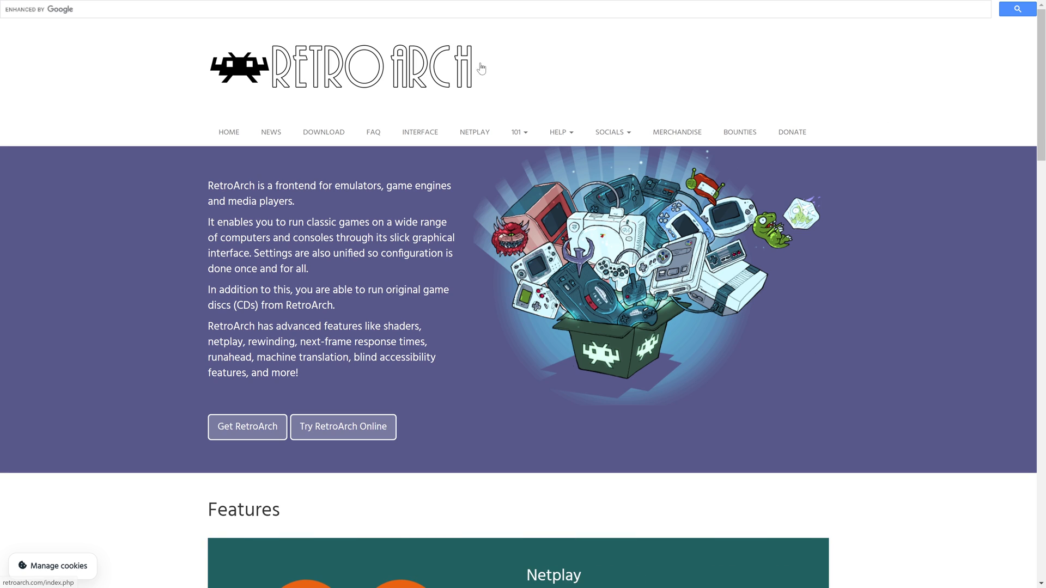
- From the Download page's Other downloads, reach the Nightly builds listing on buildbot
left_click(322, 131)
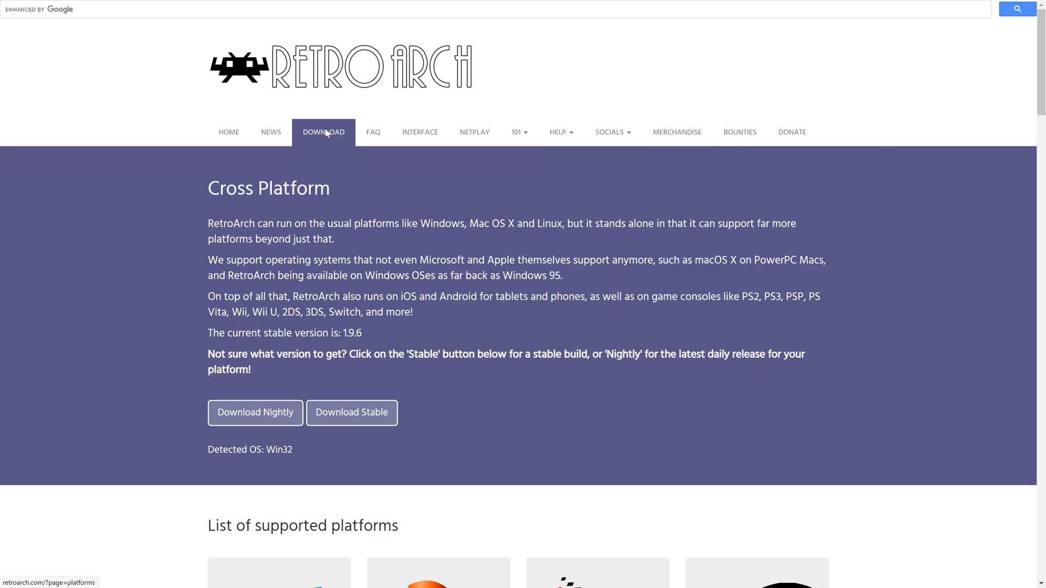
scroll("down", 3)
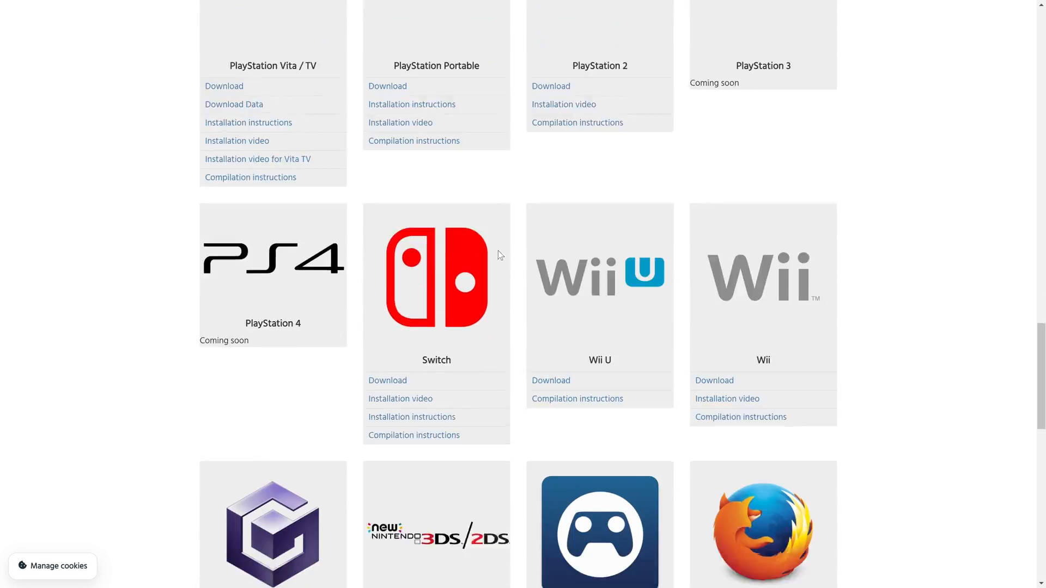
scroll("down", 3)
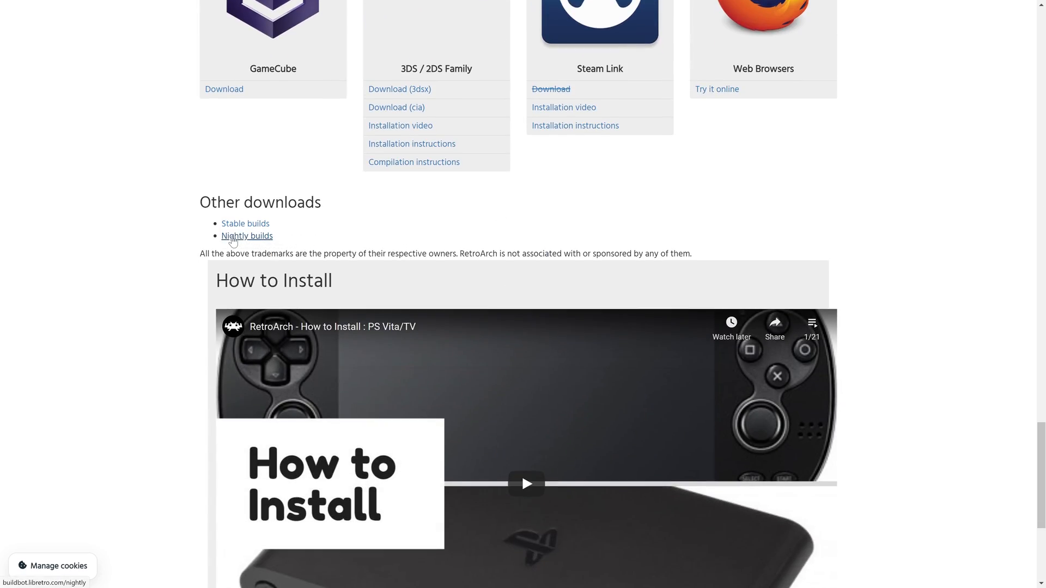
left_click(246, 235)
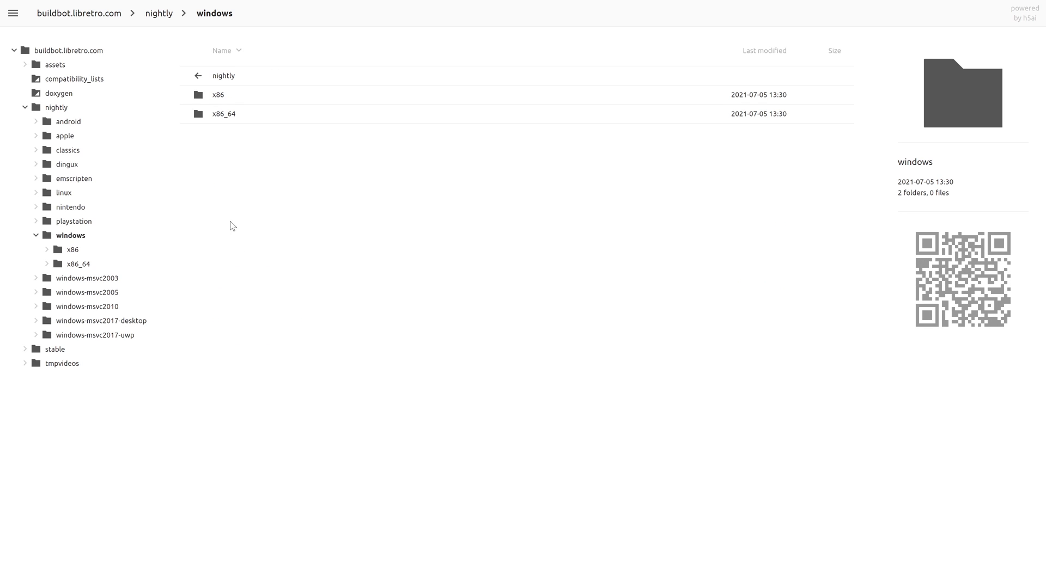
- Enter the Windows x86_64 folder and its latest cores listing
left_click(223, 113)
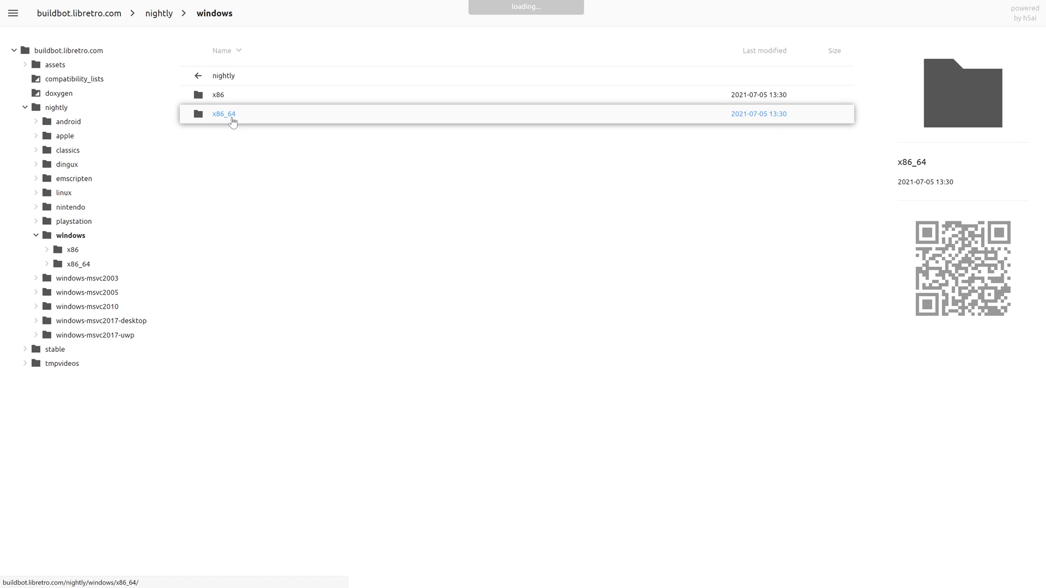
left_click(224, 113)
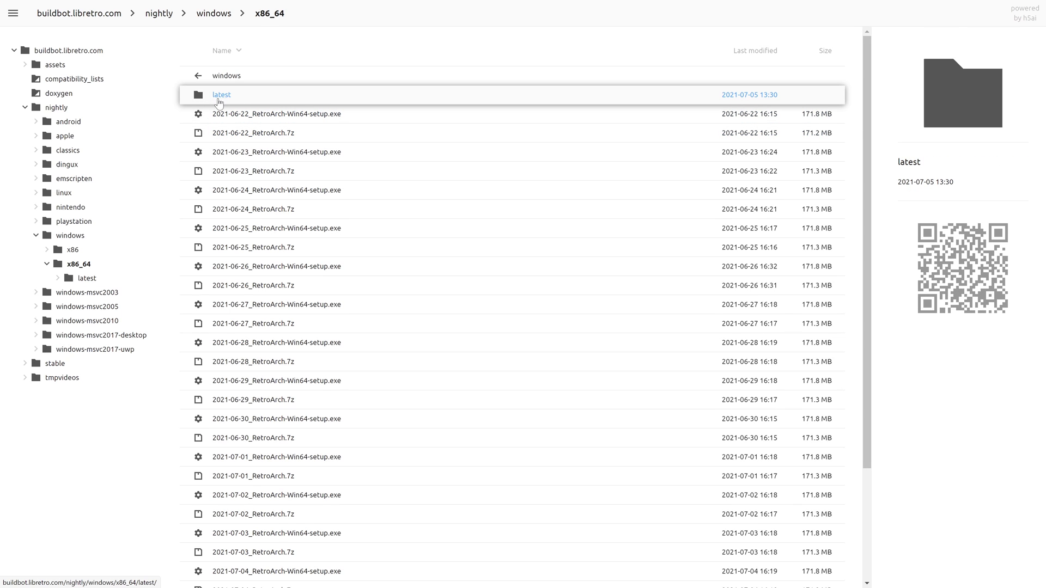
mouse_move(235, 102)
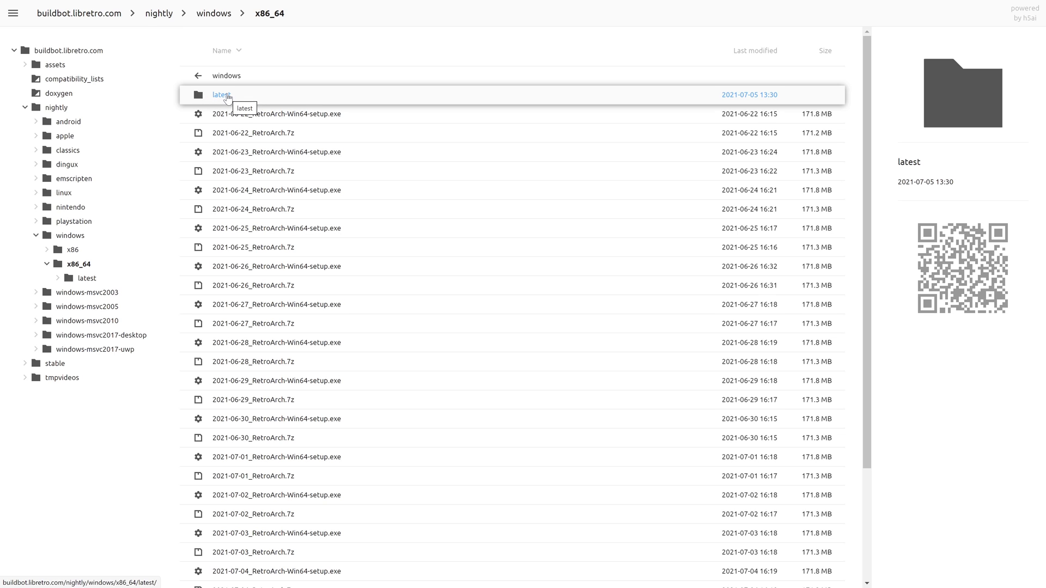
left_click(220, 95)
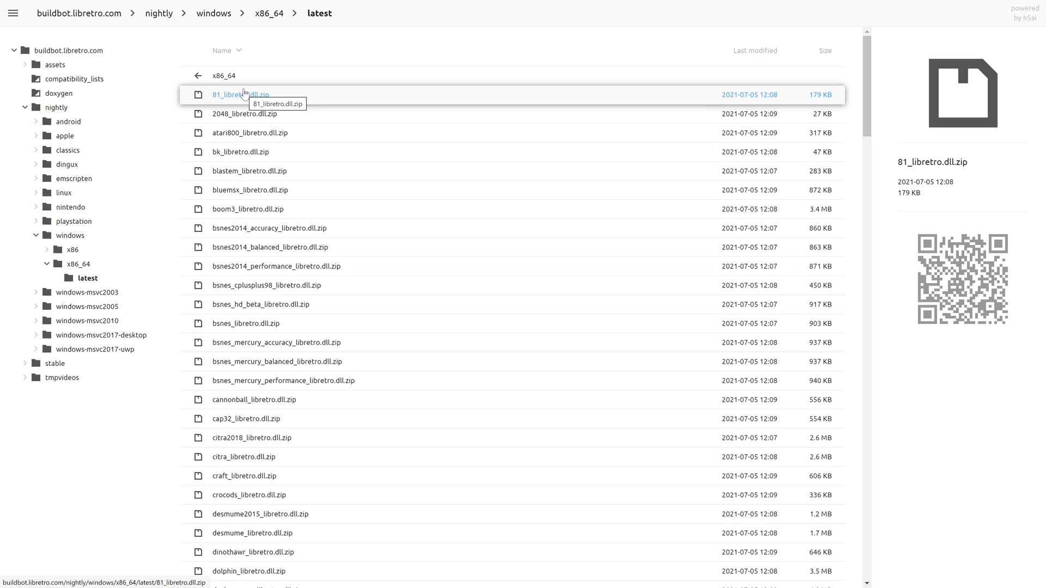
- Download dolphin_libretro.dll.zip and pcsx2_libretro.dll.zip from the latest folder
left_click(243, 457)
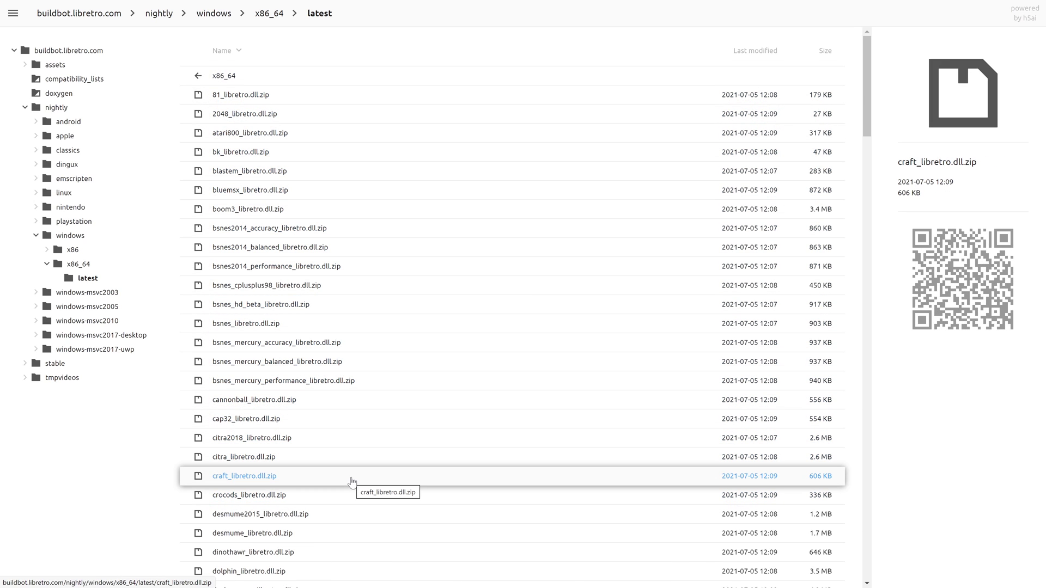
scroll("up", 3)
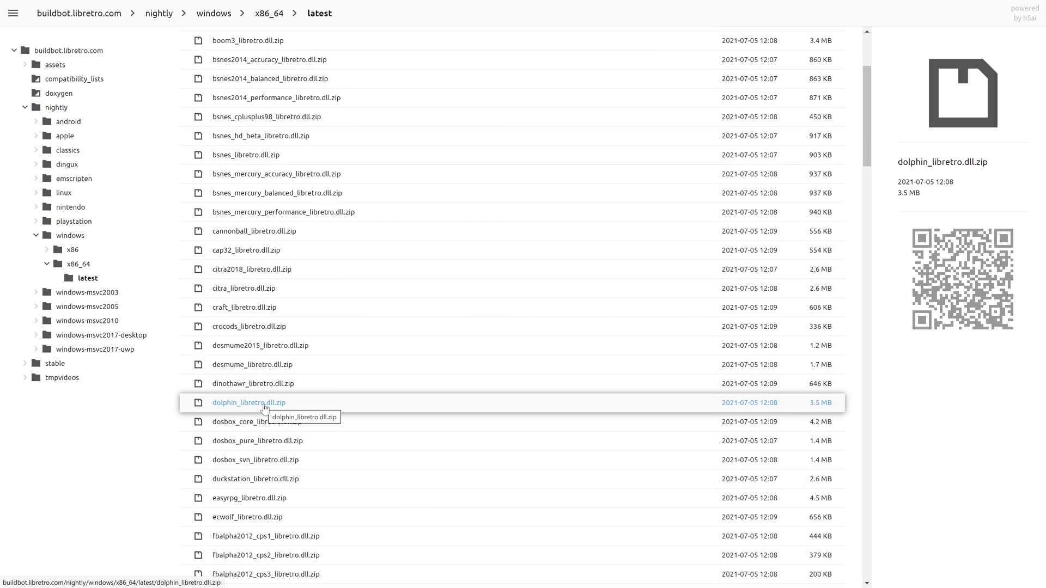
left_click(248, 402)
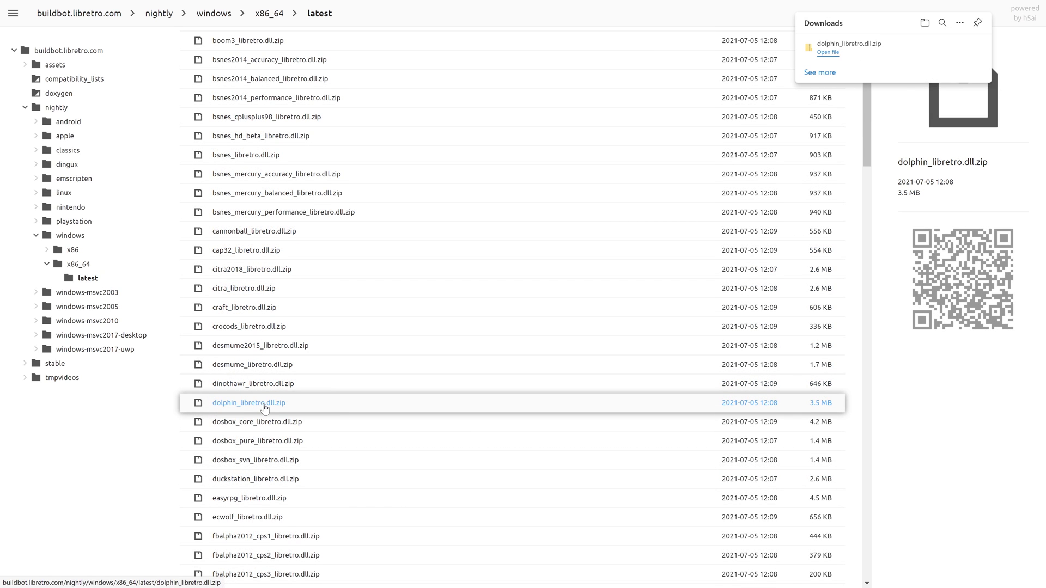
scroll("down", 3)
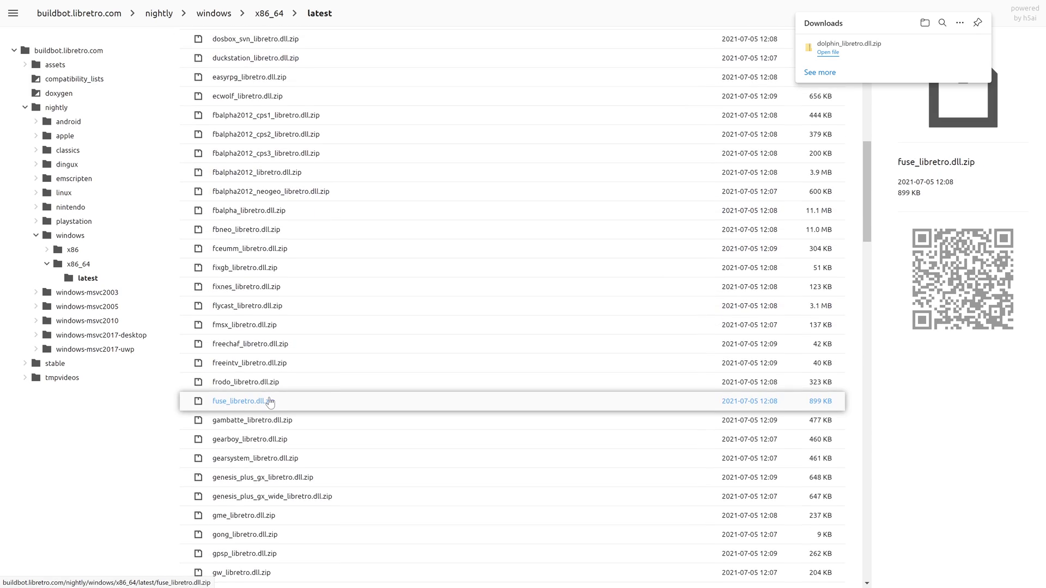
scroll("down", 3)
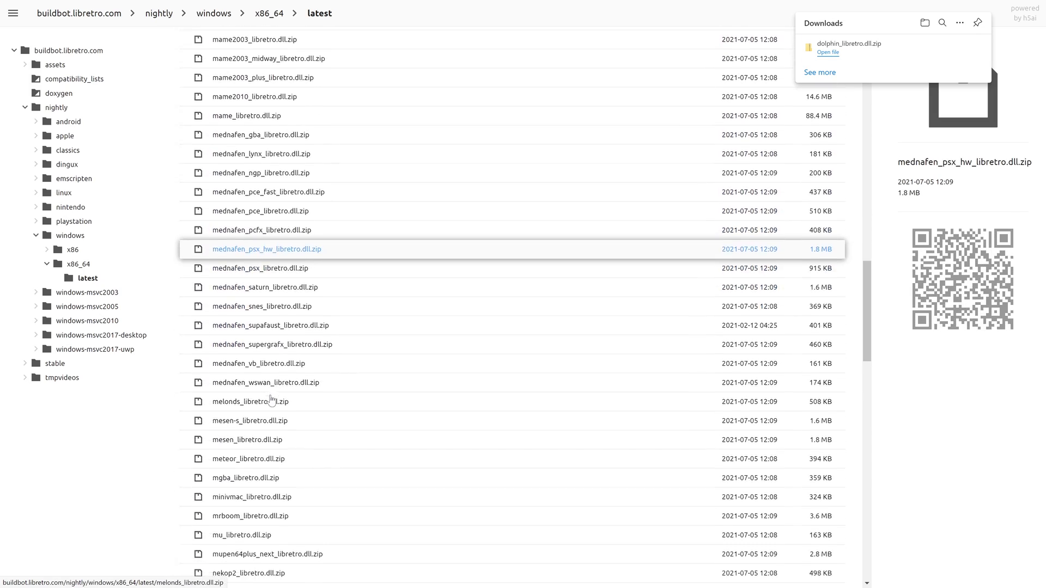
scroll("down", 3)
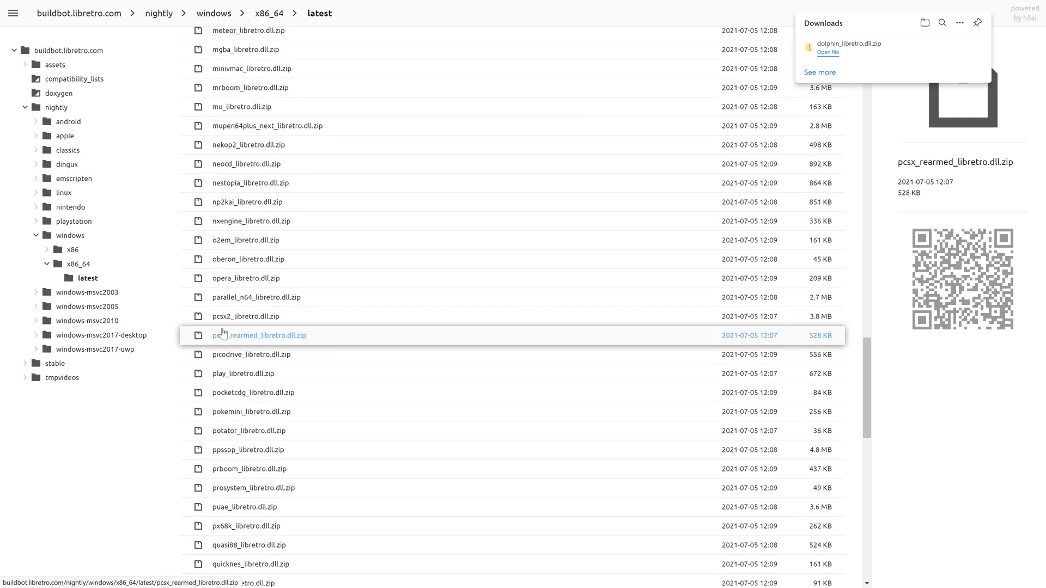
left_click(245, 316)
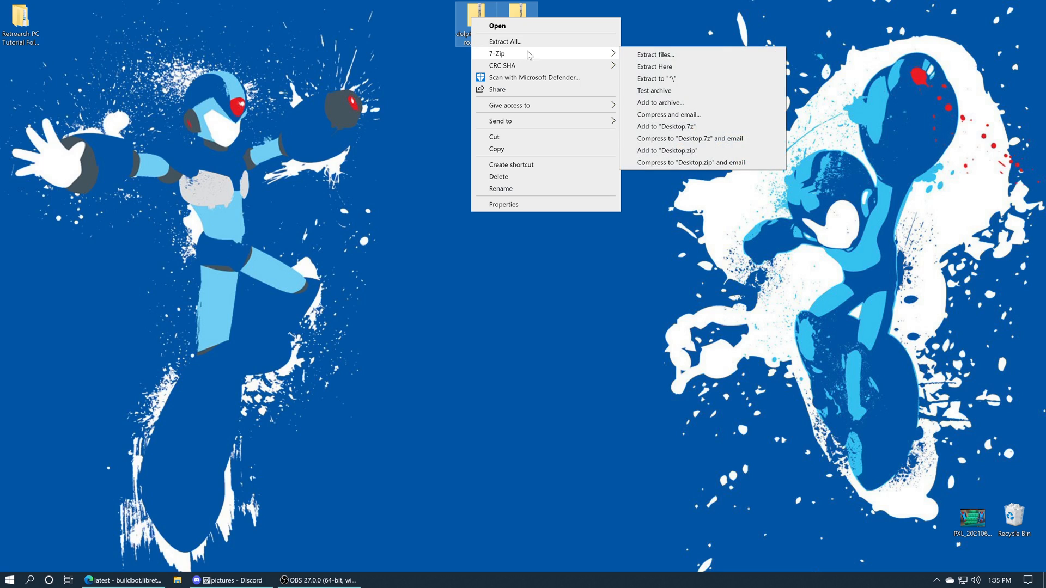
- Extract both core archives to the desktop, leaving the PCSX2 and Dolphin DLLs, and show This PC
left_click(655, 66)
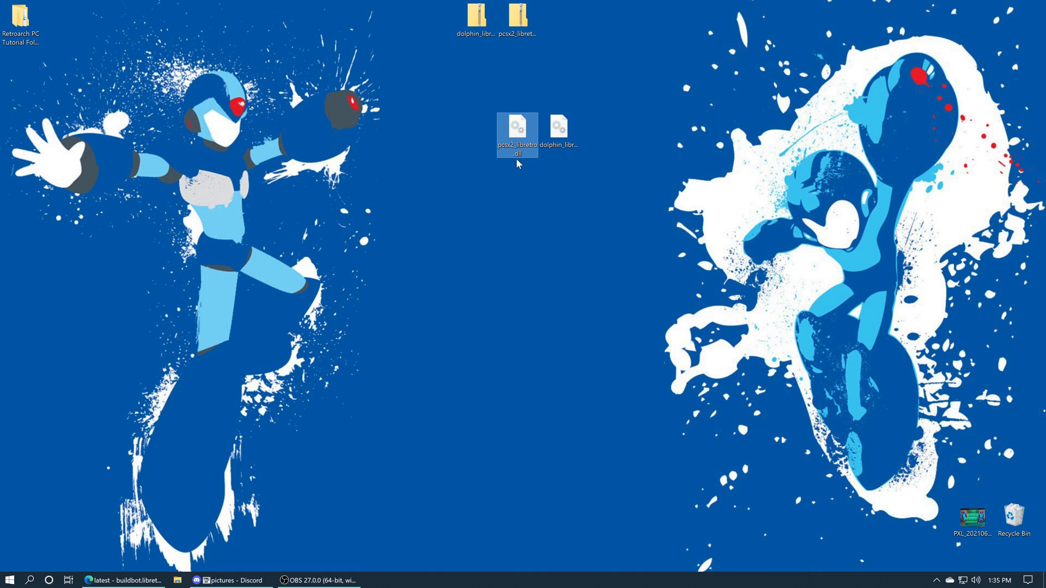
left_click(558, 126)
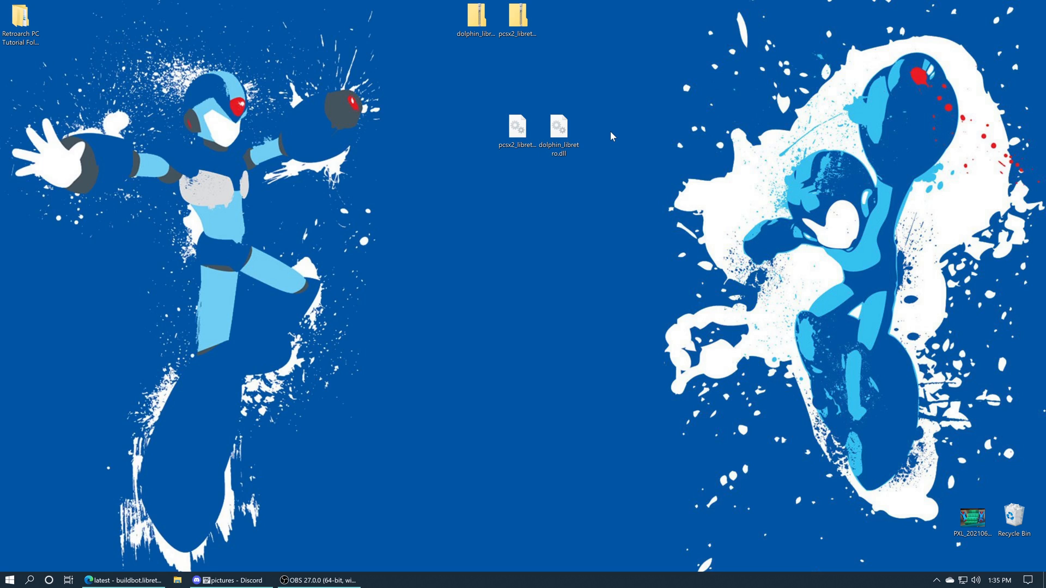
left_click(559, 127)
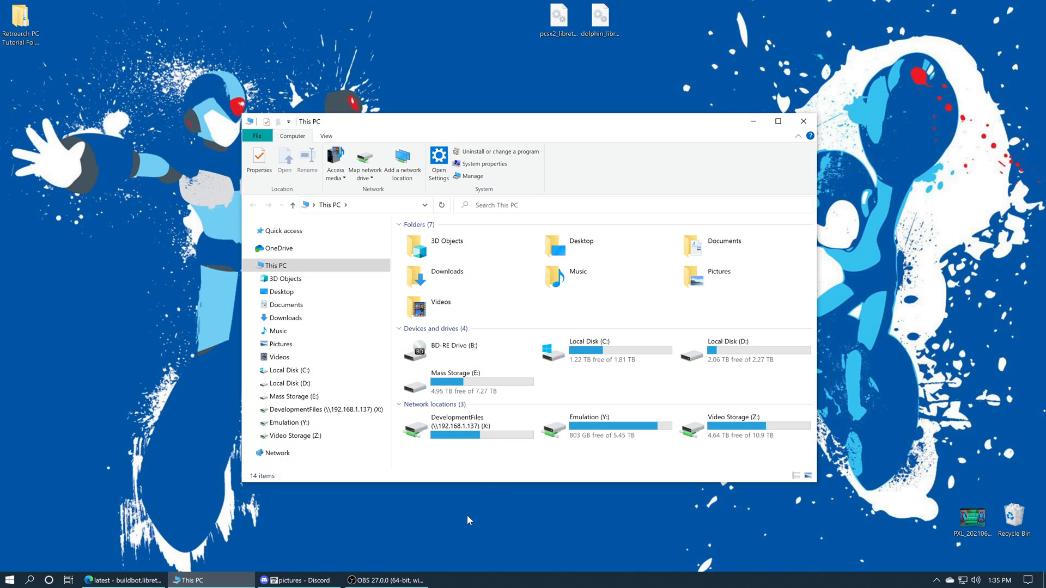
- Navigate DevelopmentFiles (X:) > WindowsApps > x64 RetroArch package > cores
double_click(459, 426)
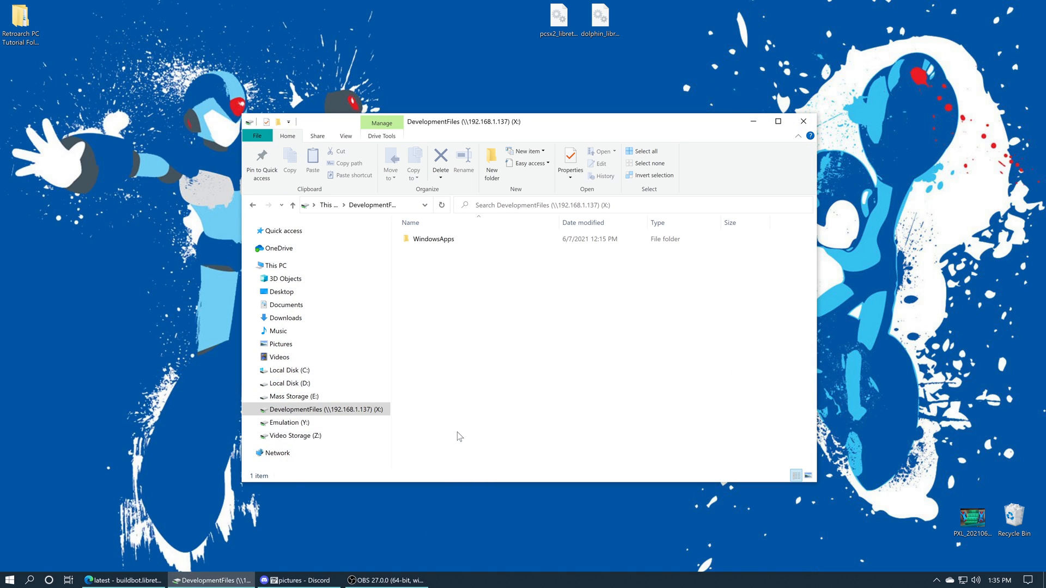
double_click(433, 238)
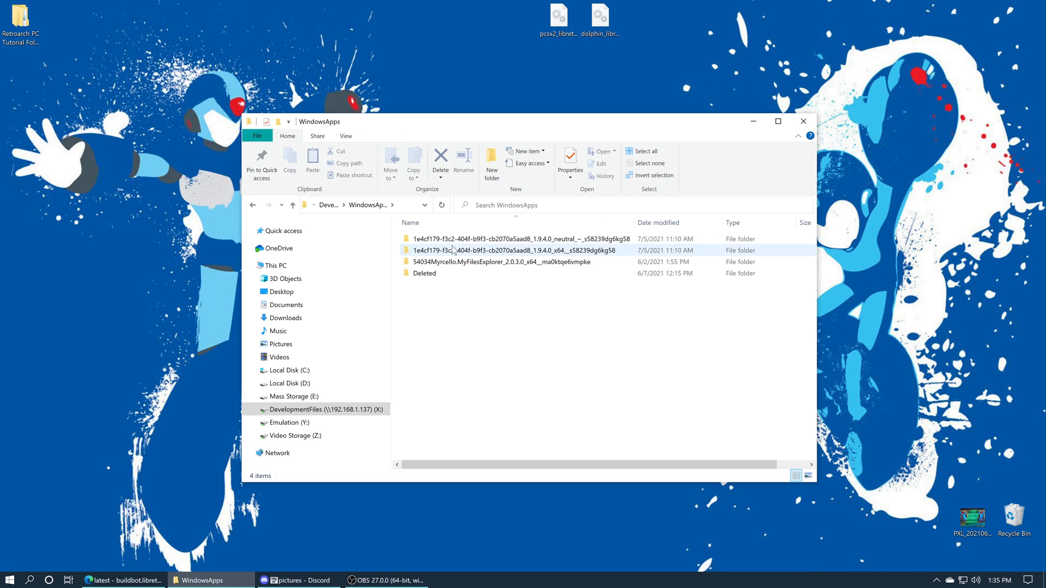
mouse_move(540, 250)
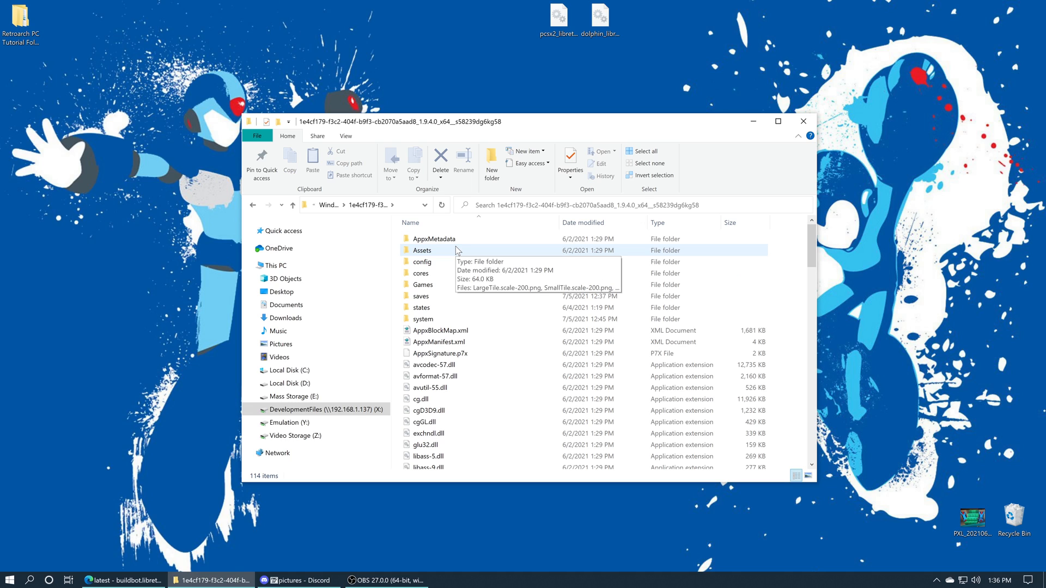
mouse_move(440, 272)
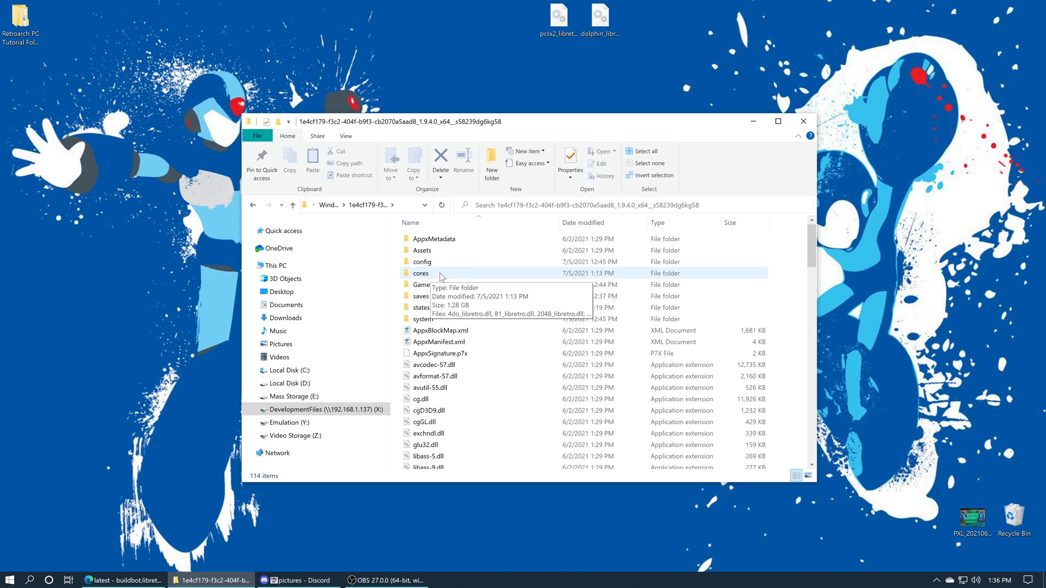
double_click(420, 272)
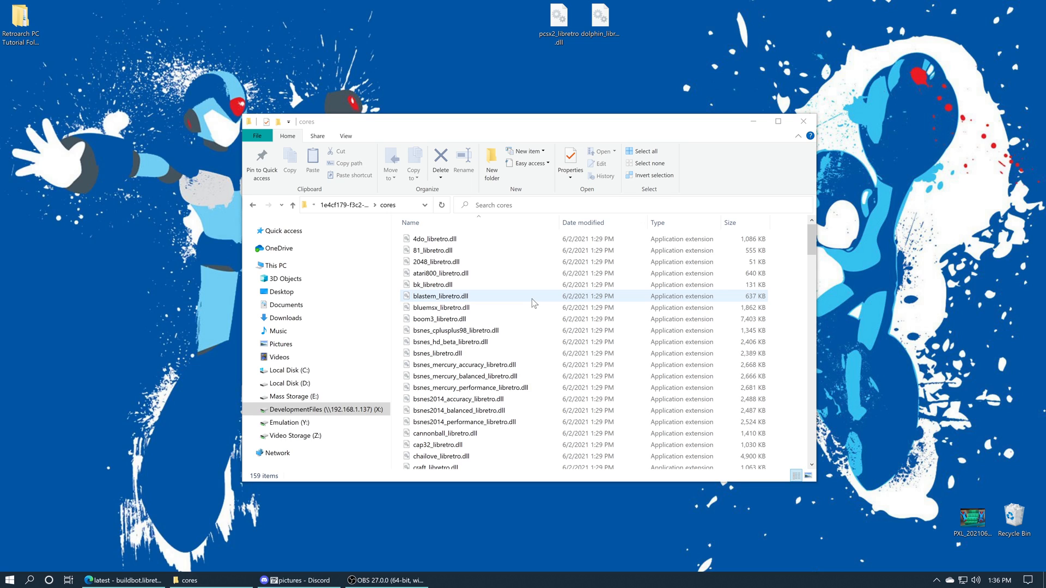
- Rename the existing dolphin_libretro.dll in cores to dolphin_libretro.dllbak
scroll("down", 3)
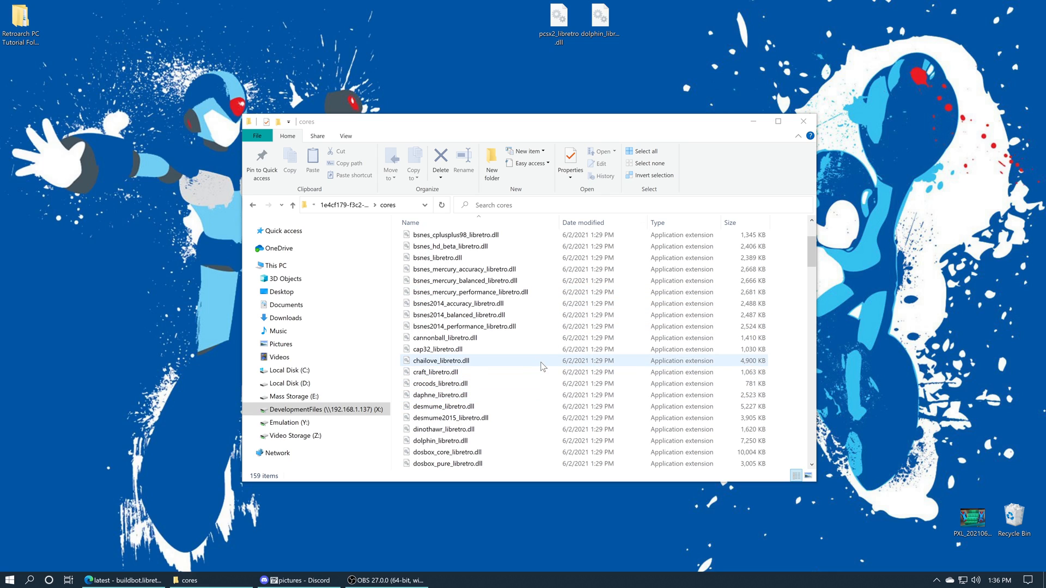
left_click(442, 406)
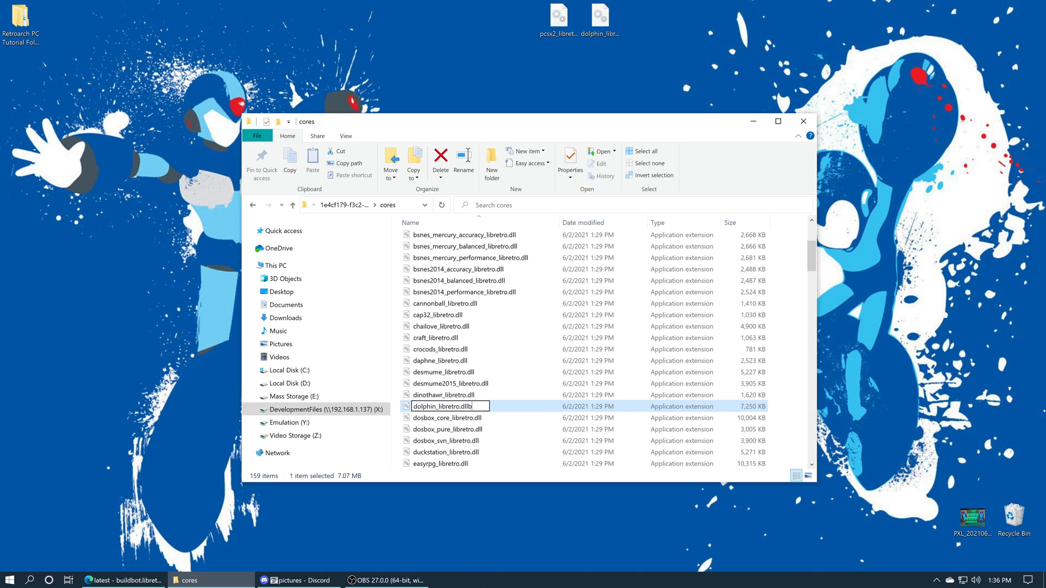
type("ak")
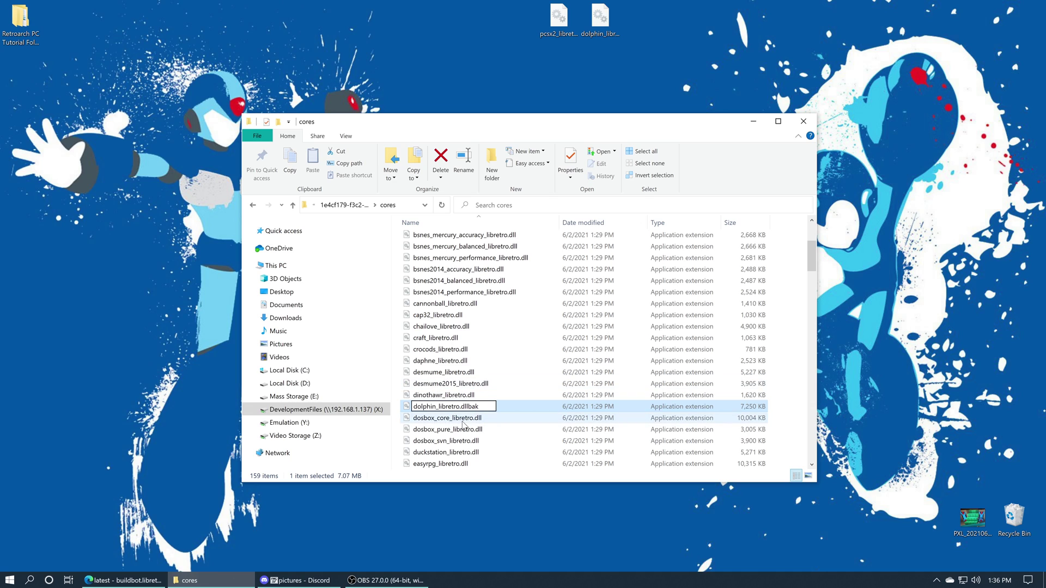
left_click(446, 417)
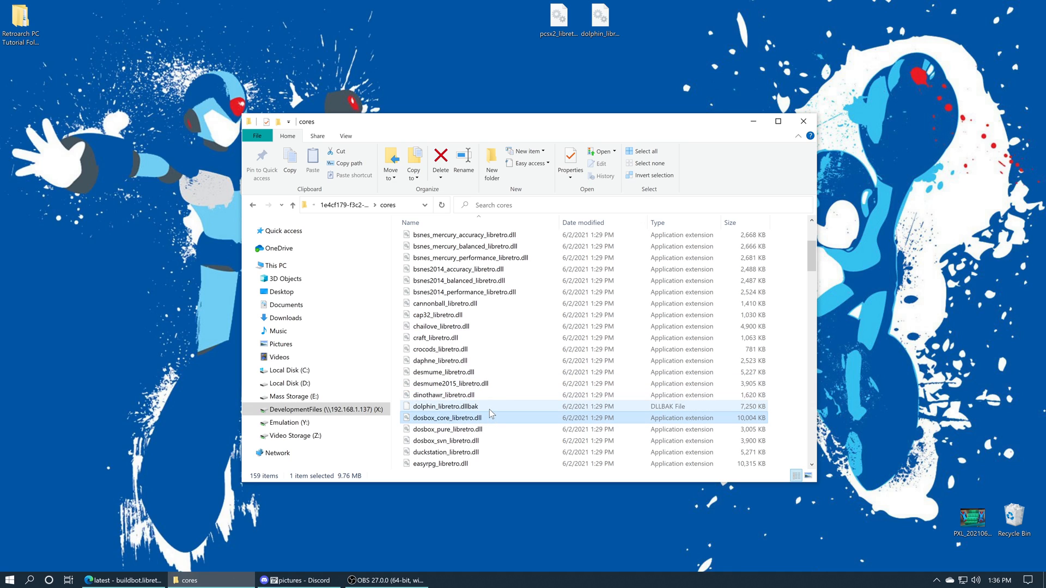
mouse_move(491, 406)
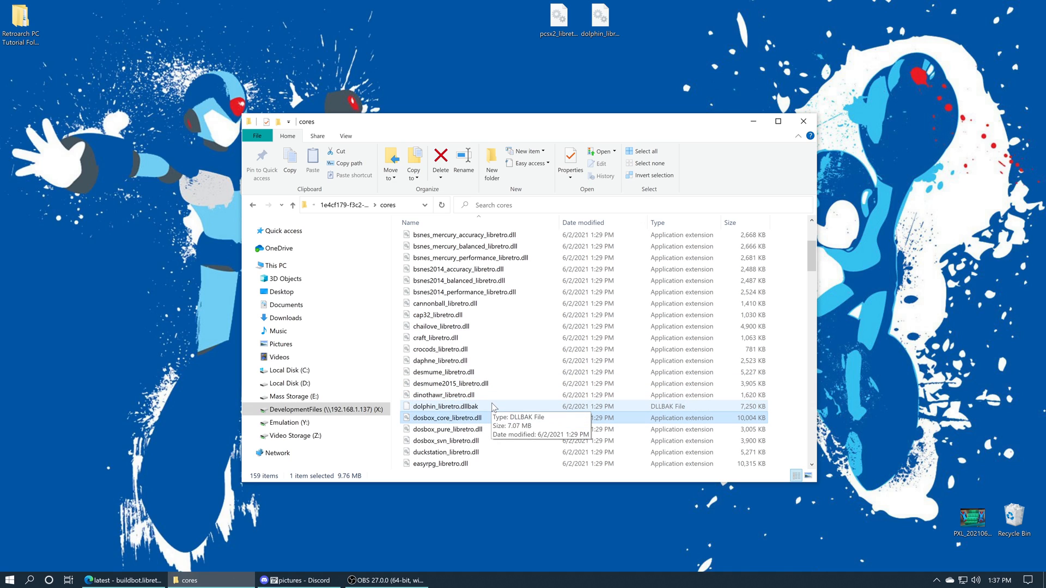
mouse_move(501, 415)
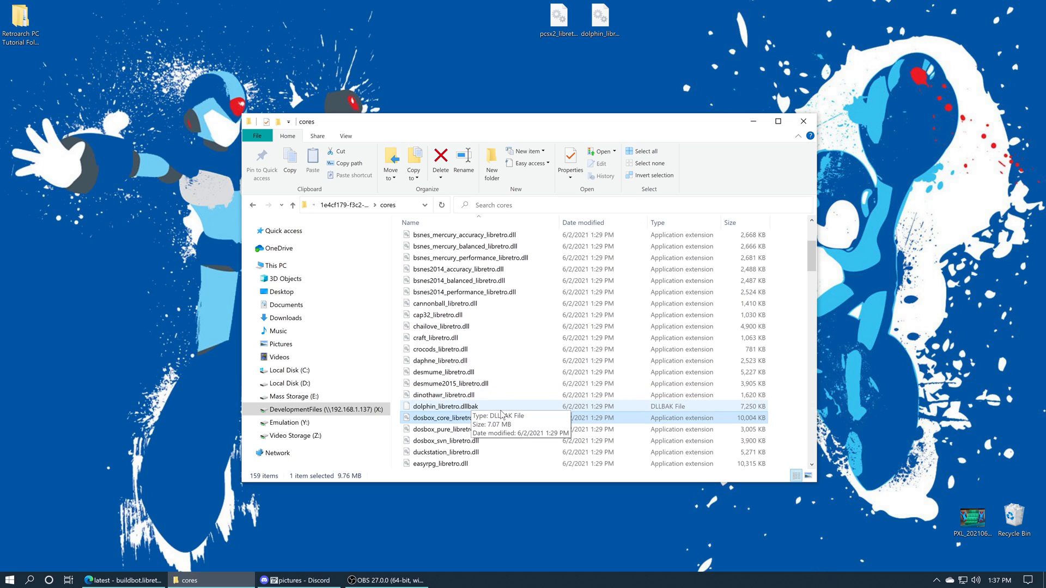
mouse_move(454, 350)
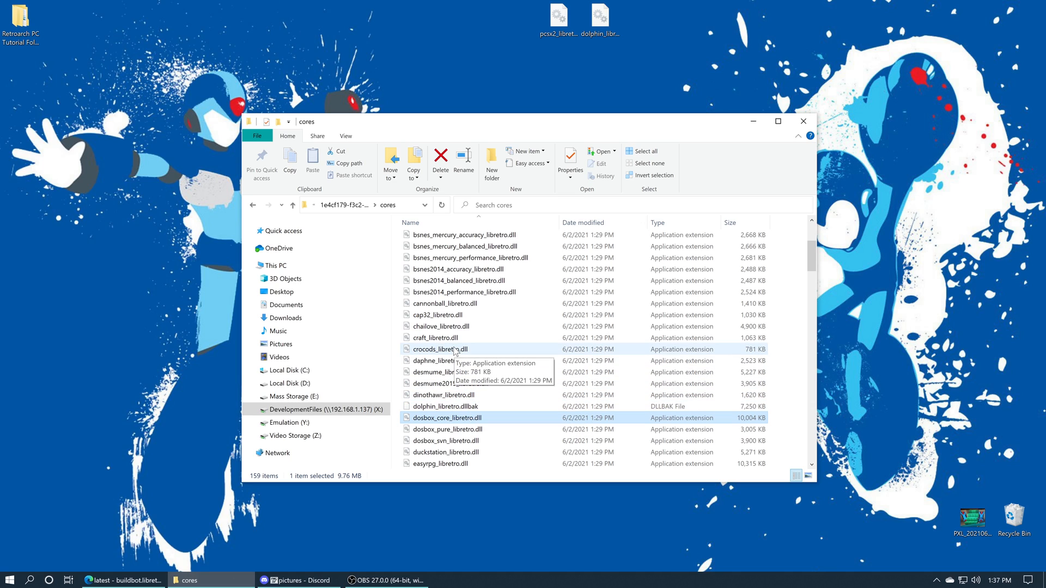
- Rename the old pcsx2_libretro.dll to .dllbak and place the new DLLs in cores
scroll("down", 3)
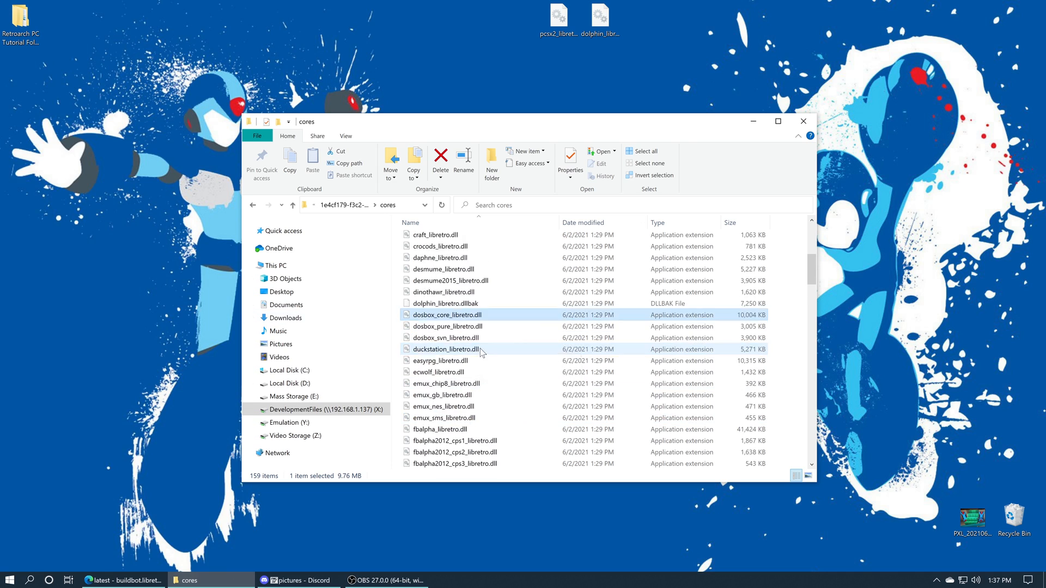
scroll("down", 3)
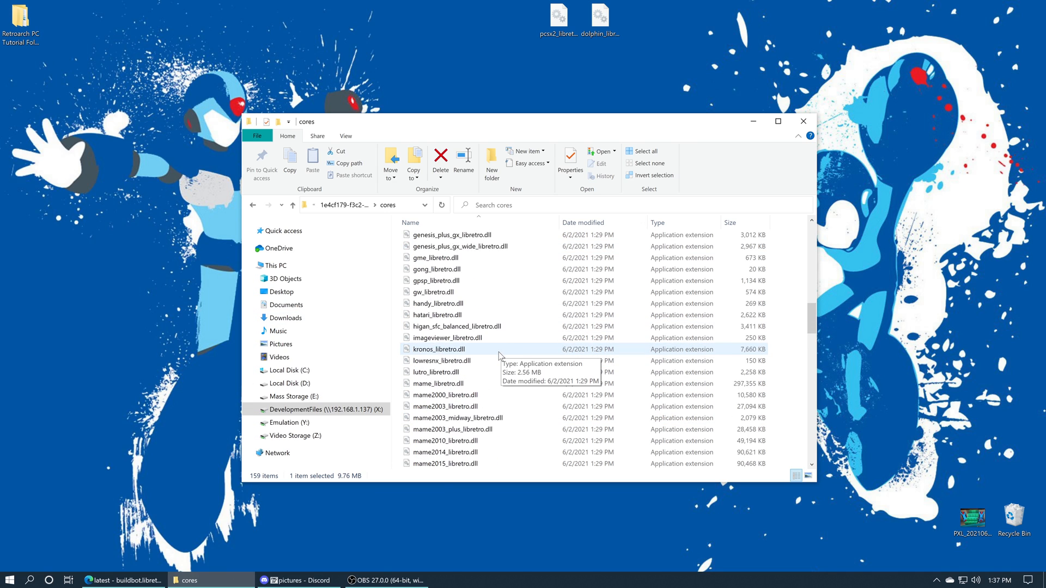
scroll("down", 3)
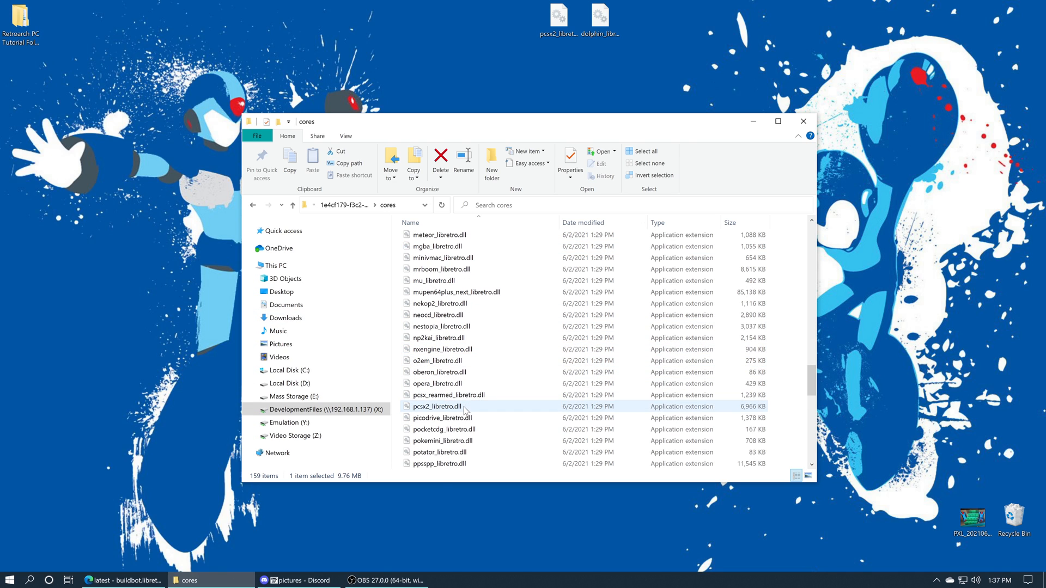
left_click(438, 406)
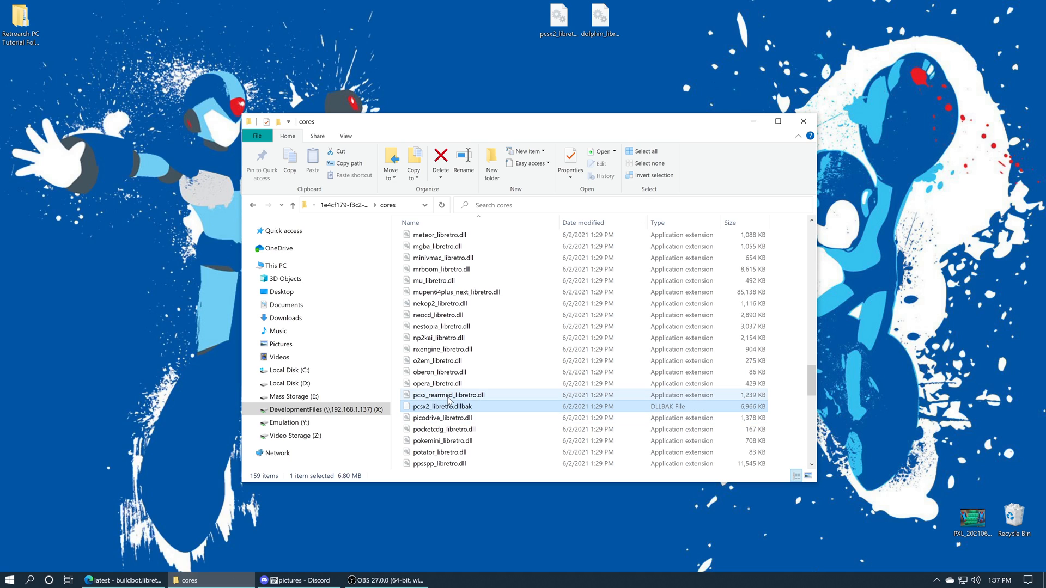
left_click(467, 395)
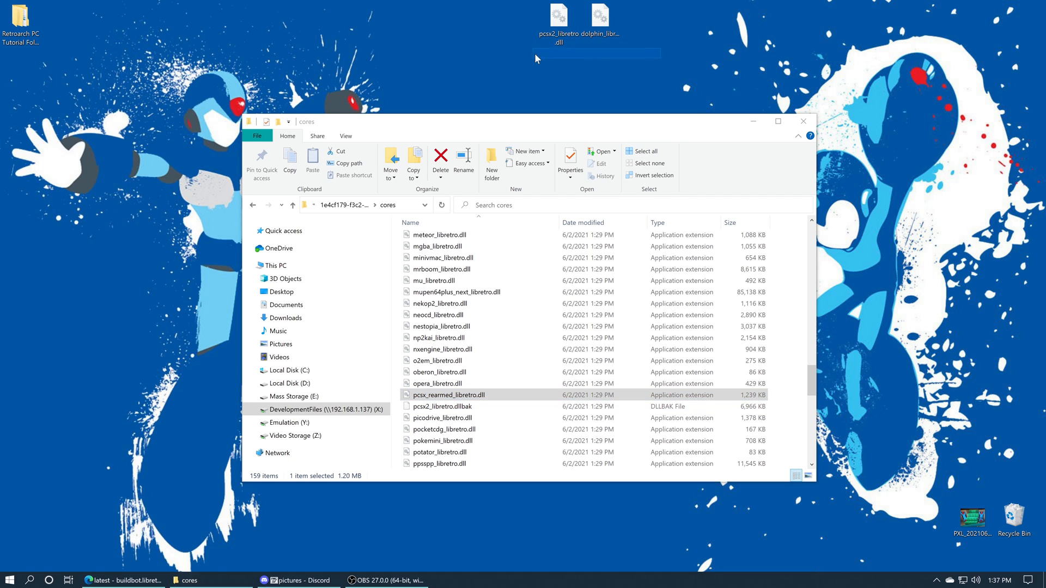
mouse_move(472, 323)
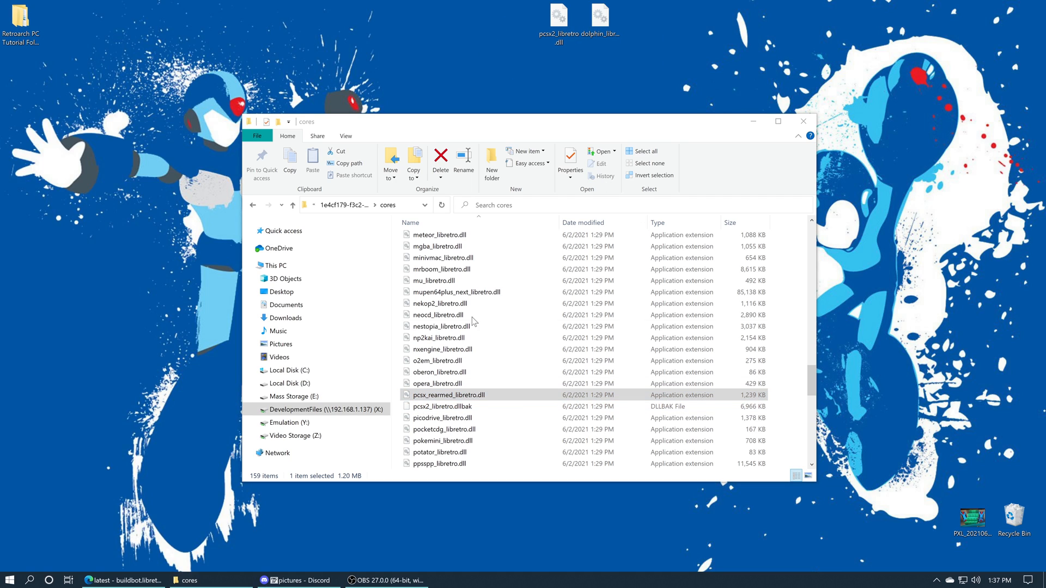
left_click(441, 406)
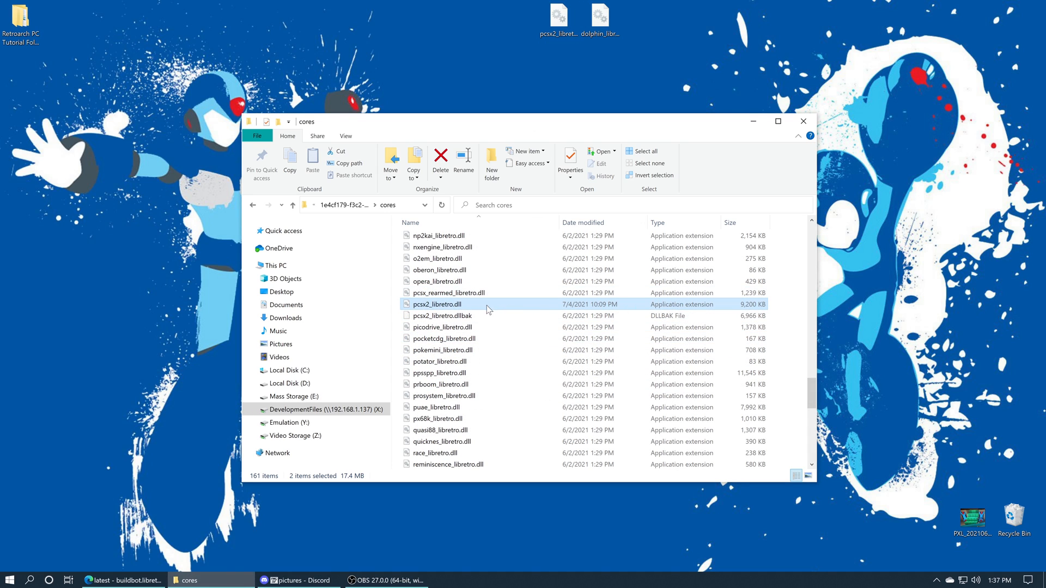
scroll("up", 3)
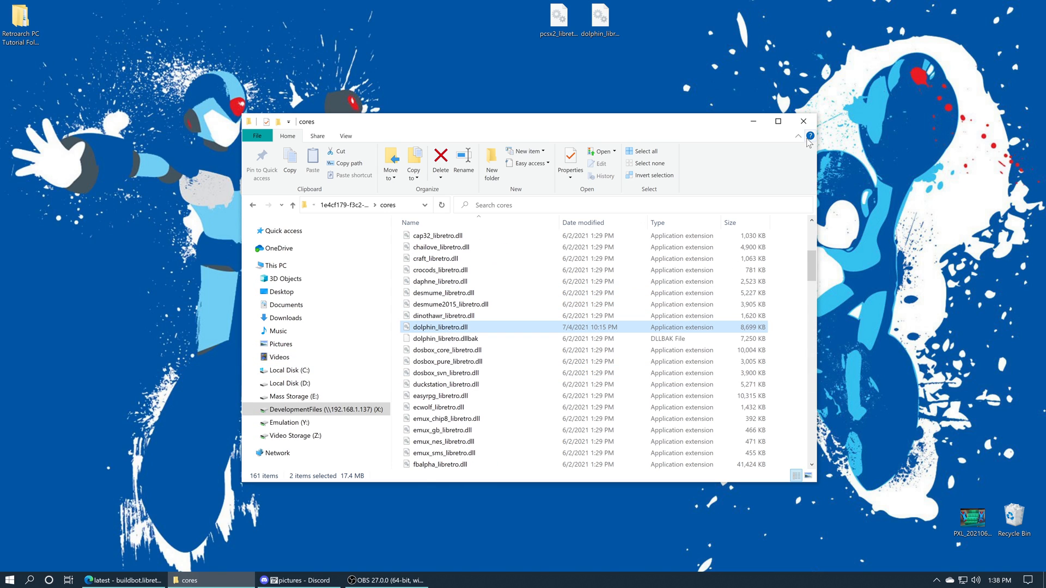
mouse_move(803, 121)
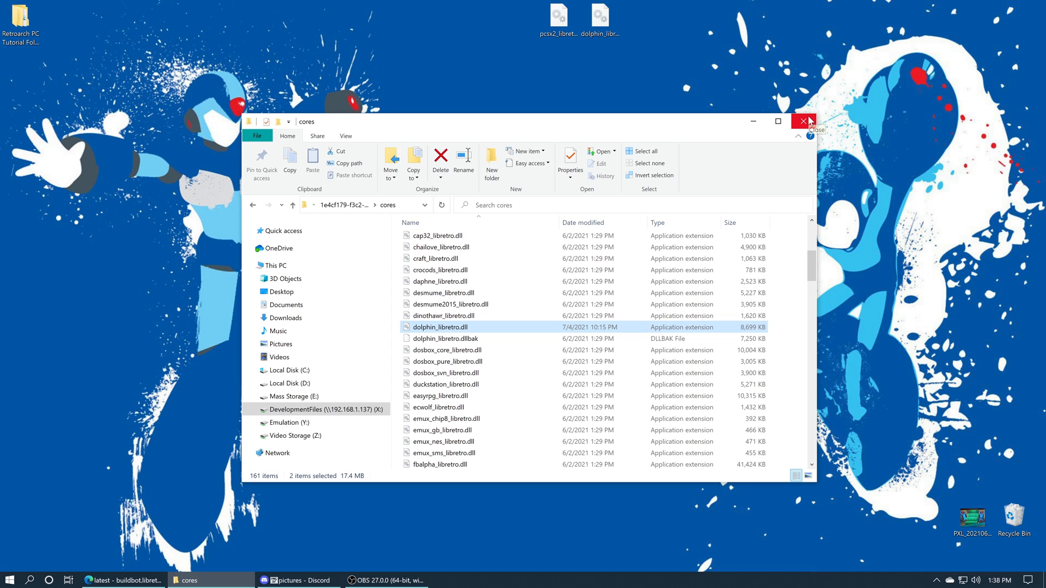
- Load the DirectX 11.cfg configuration in RetroArch and show the History list
left_click(802, 121)
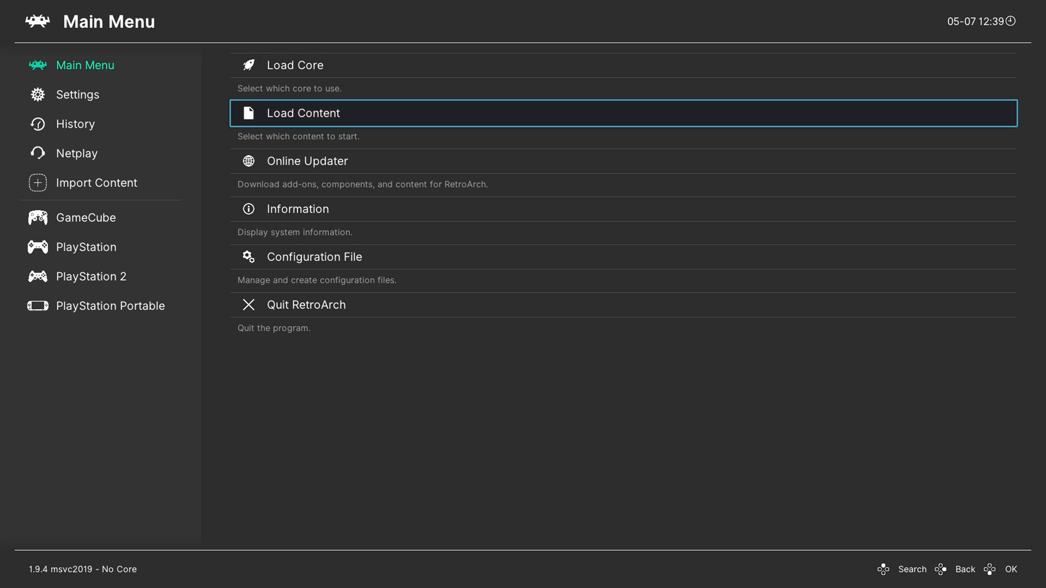
left_click(313, 257)
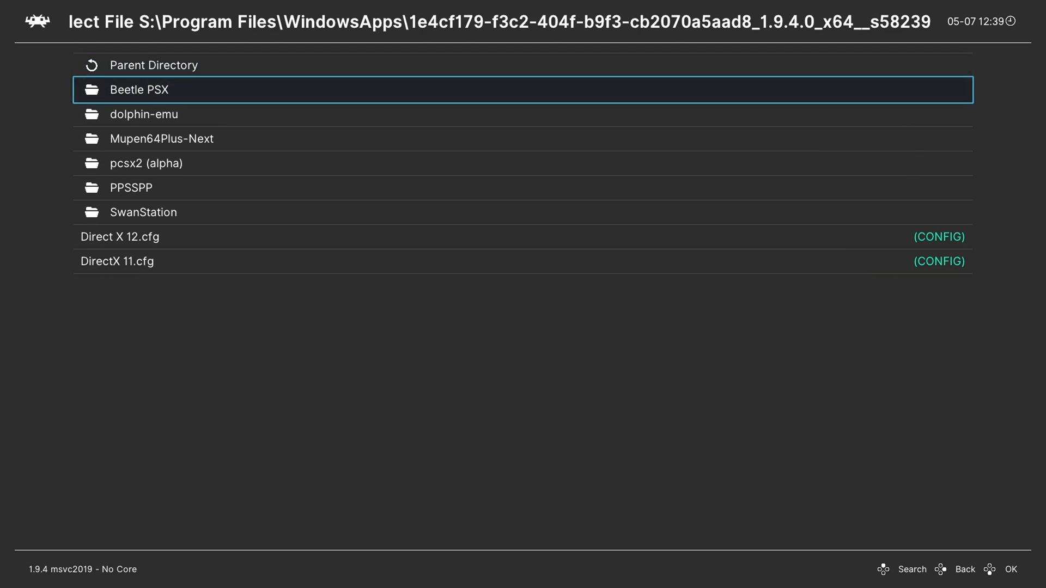
left_click(117, 261)
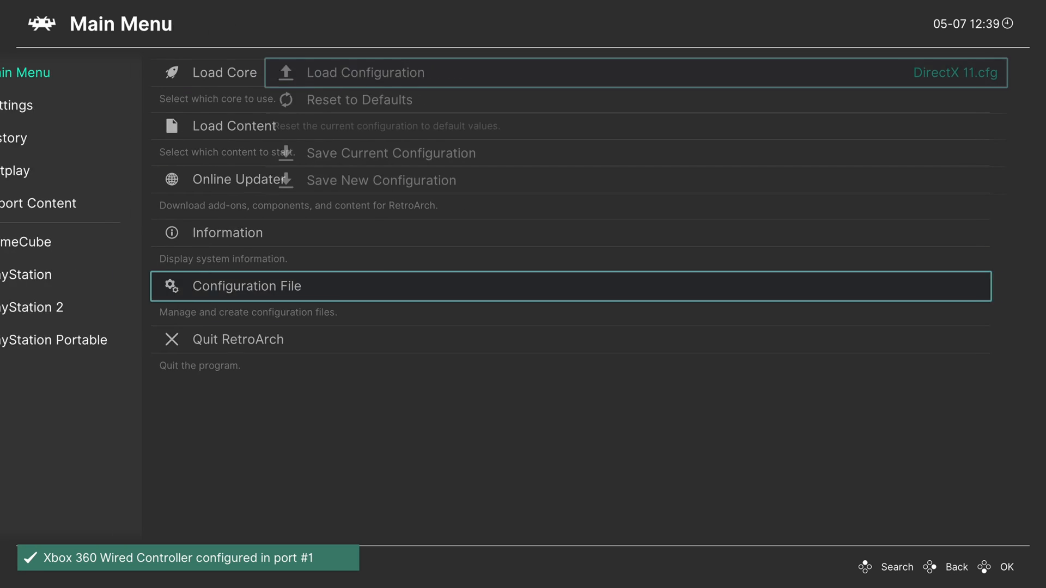
key("Escape")
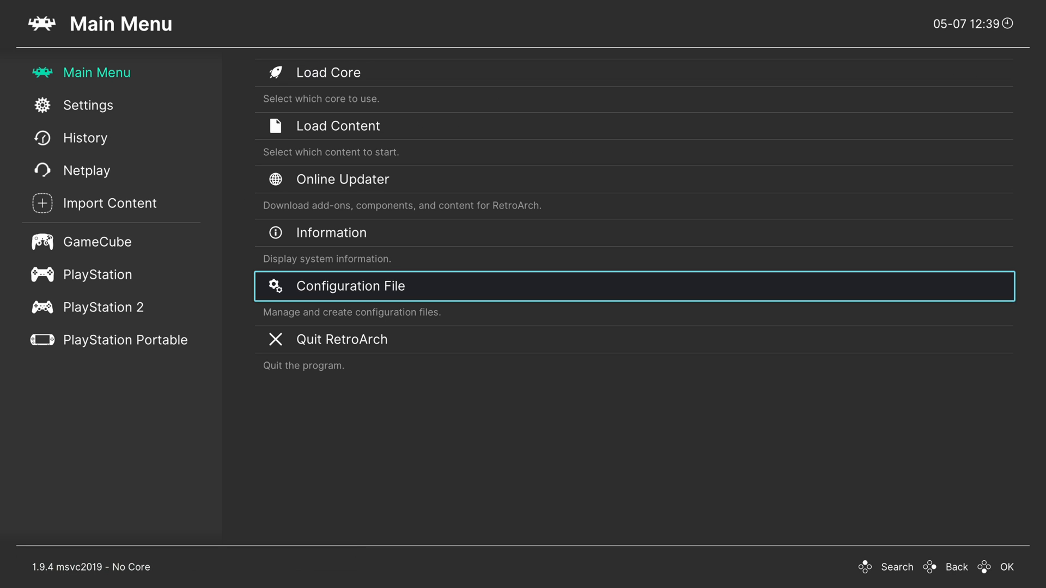
left_click(85, 138)
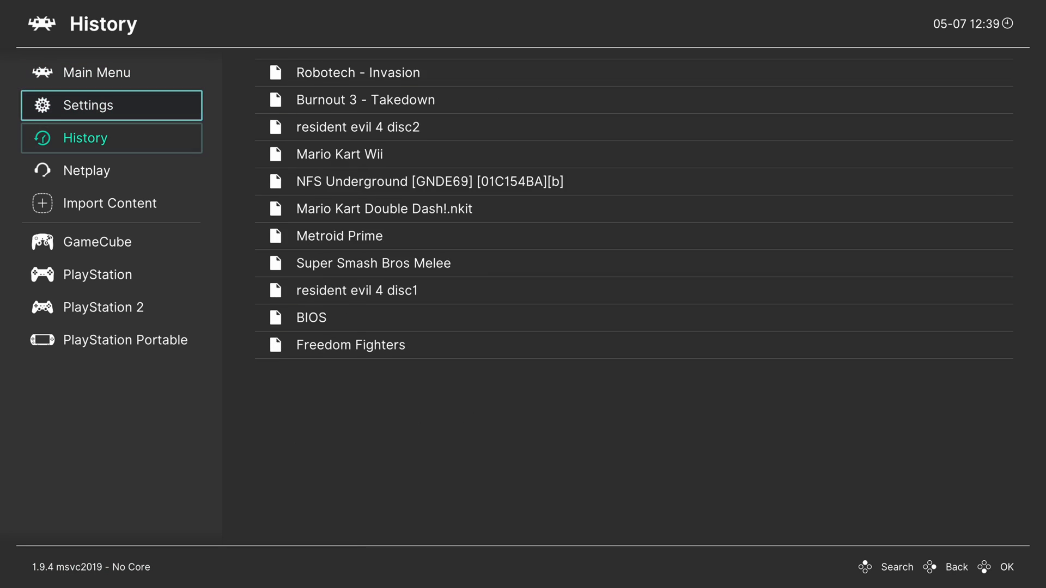
- Launch Burnout 3 - Takedown on PCSX2 and show its core options
left_click(103, 308)
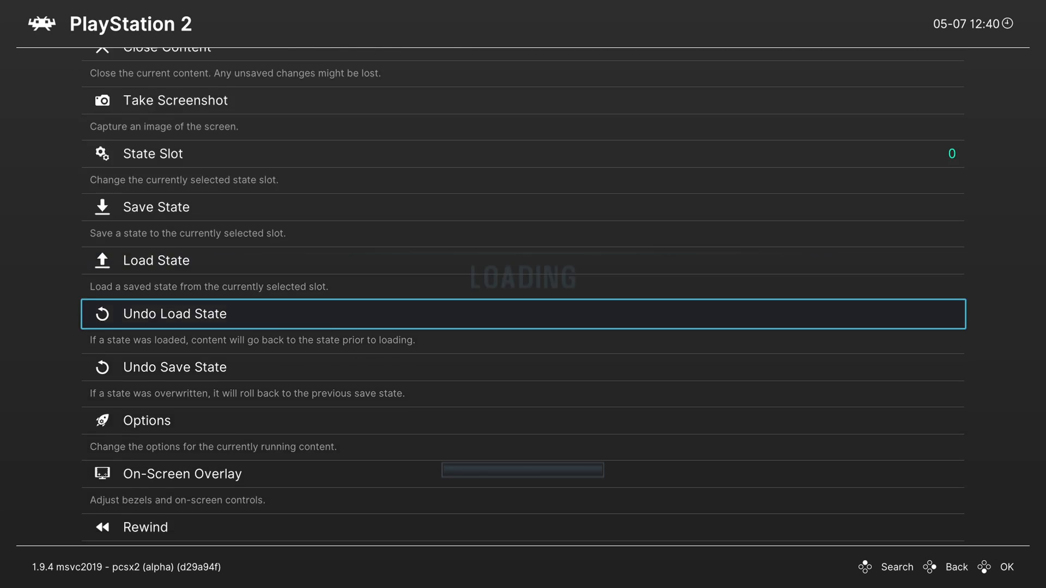
left_click(146, 420)
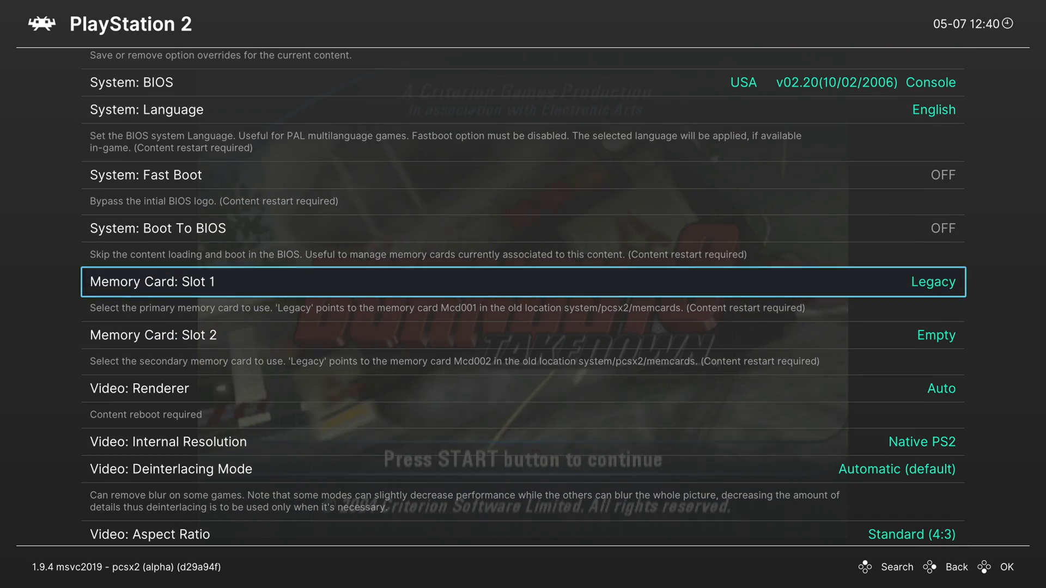
- Scroll through the full list of new PCSX2 core options
scroll("down", 3)
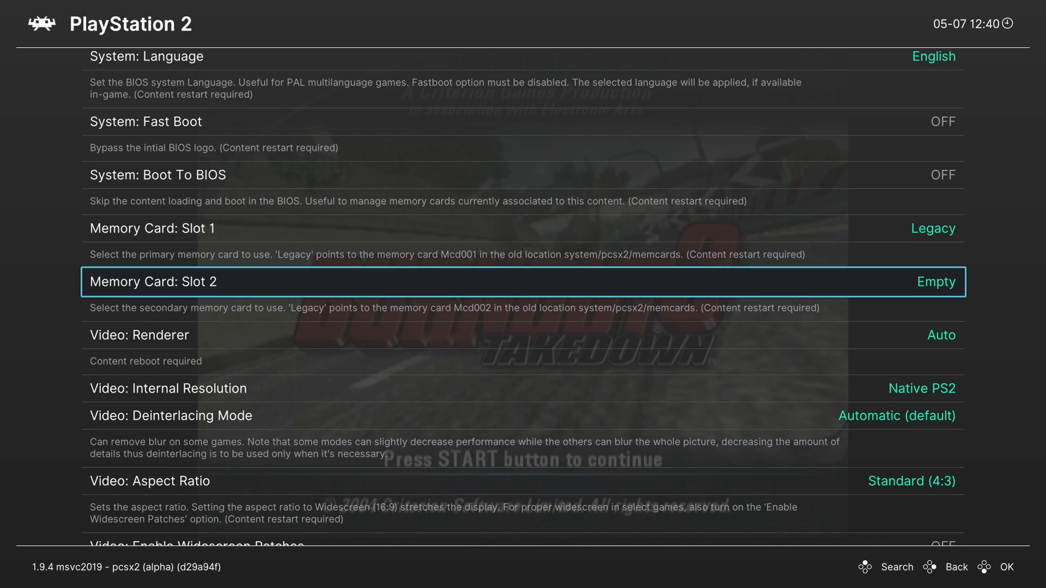
scroll("down", 3)
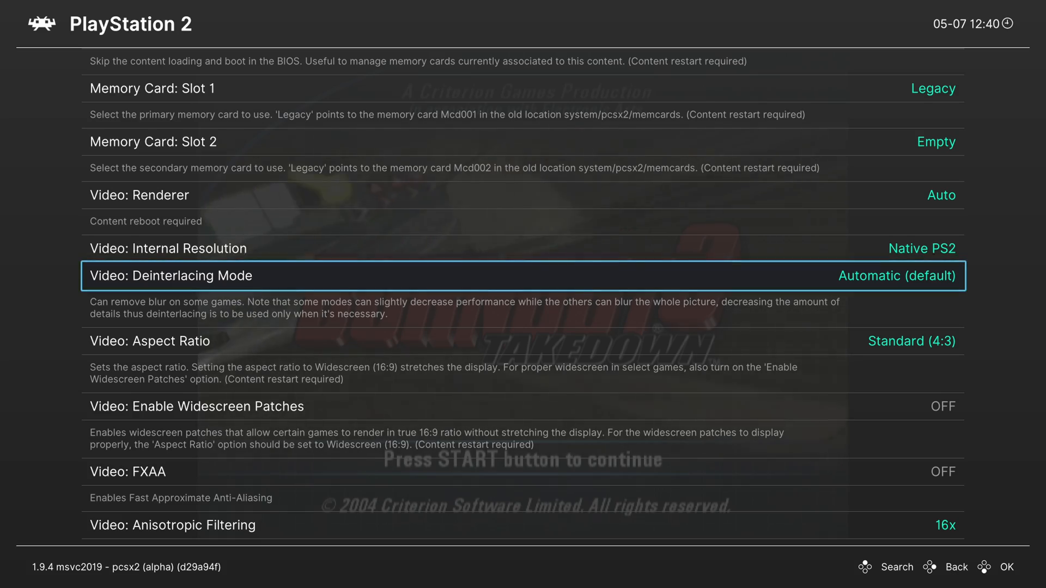
scroll("down", 3)
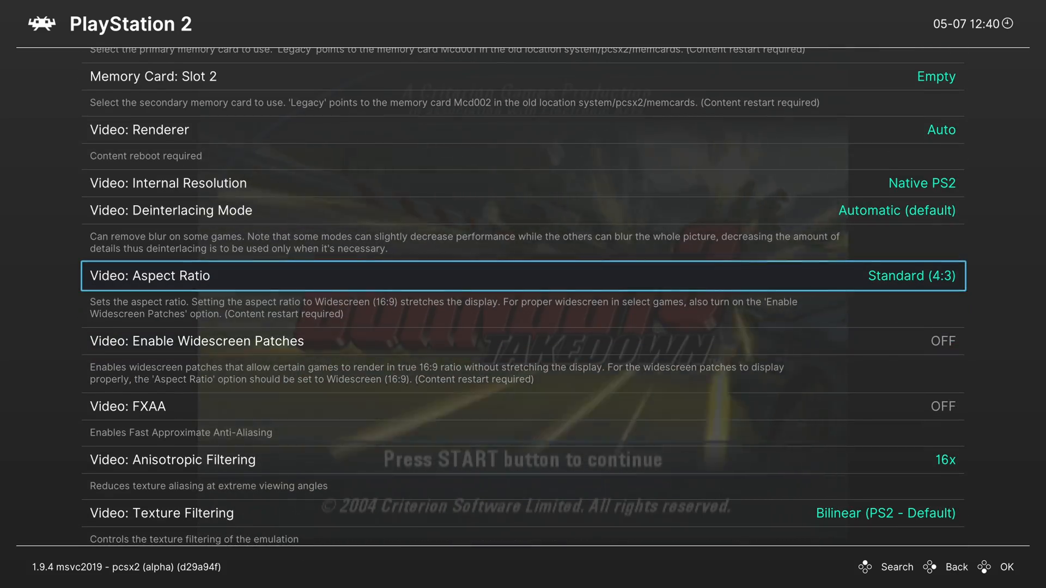
scroll("down", 3)
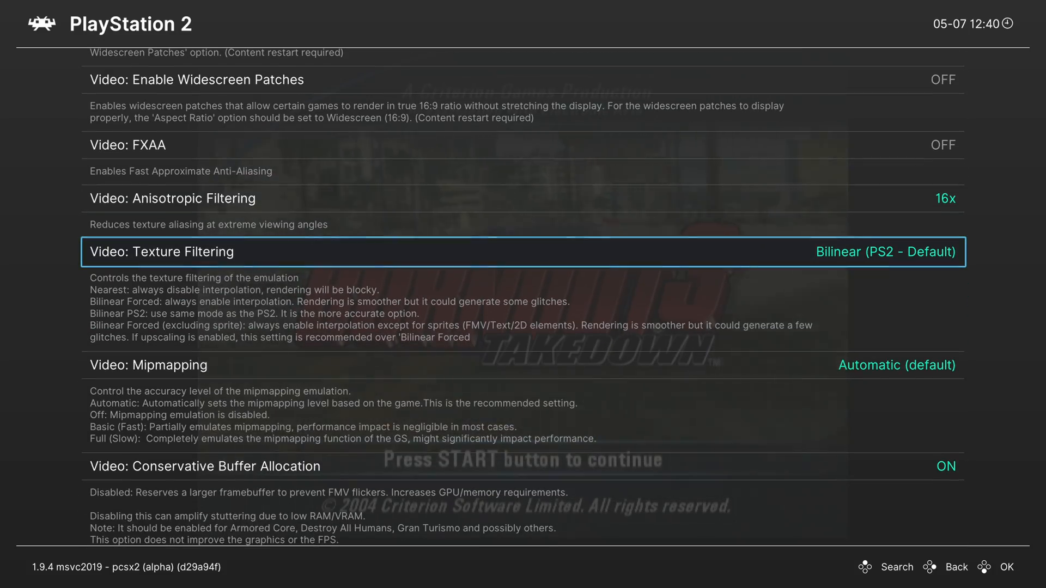
scroll("down", 3)
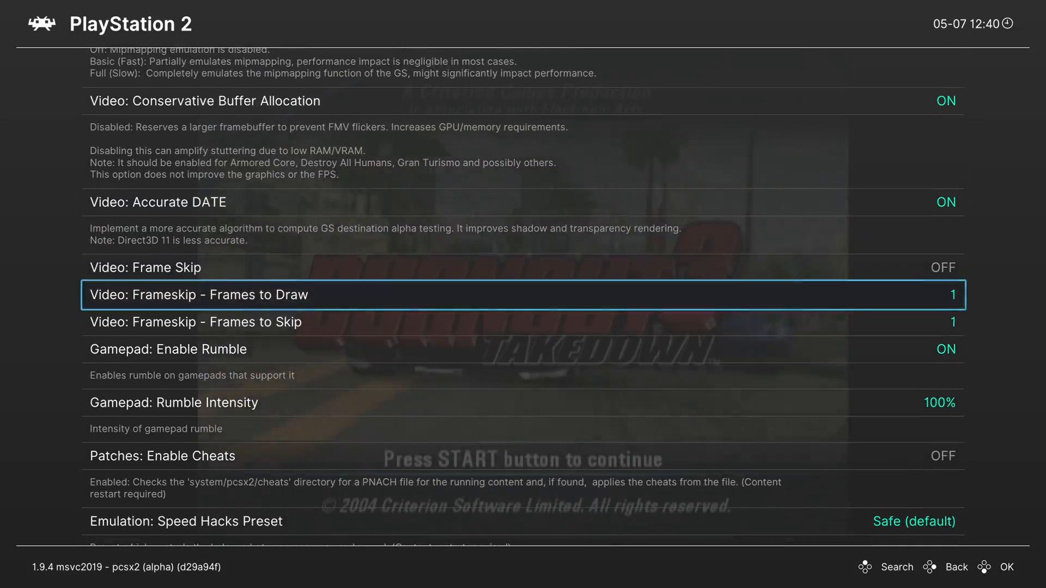
scroll("down", 3)
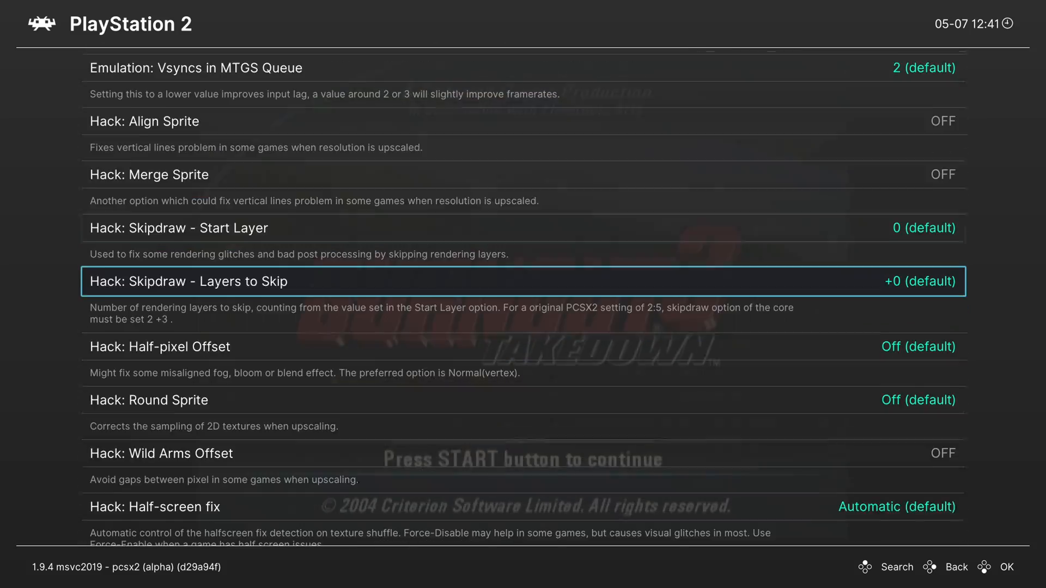
scroll("down", 3)
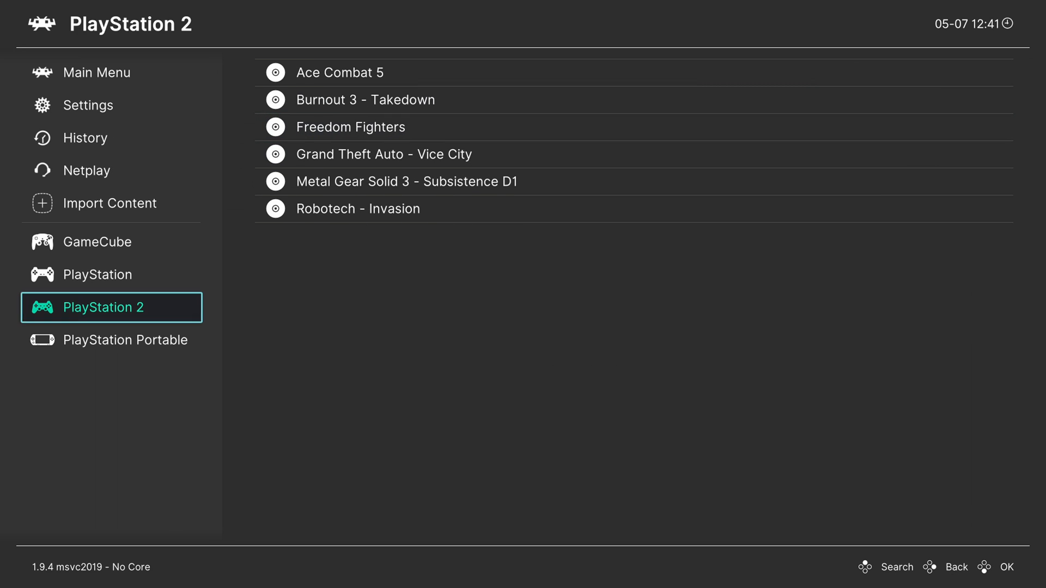
- Switch to the GameCube playlist to launch a game on dolphin-emu
left_click(98, 242)
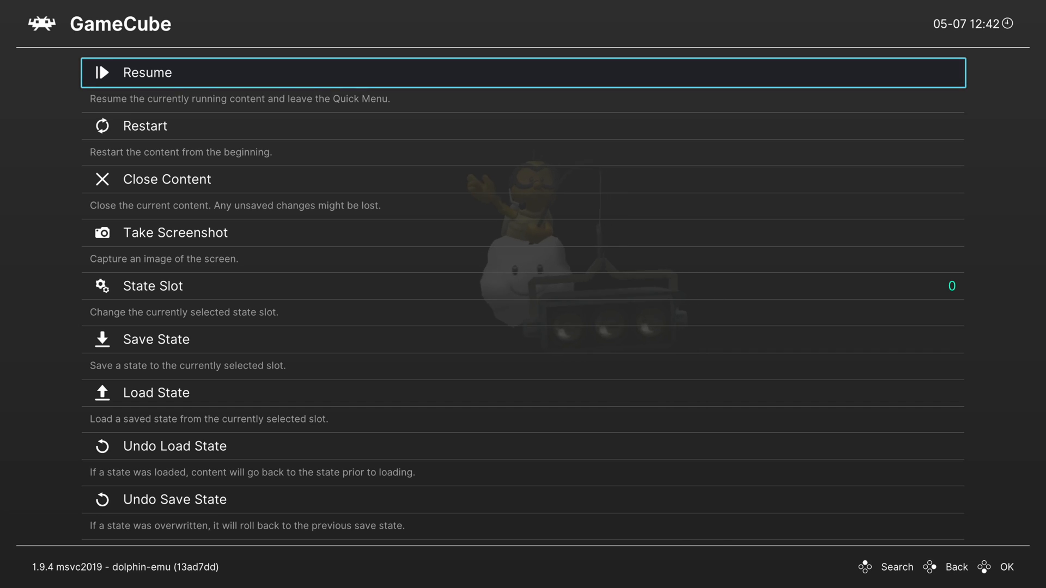
- Browse the Dolphin core settings from Quick Menu Options, reaching entries like Shader Compilation Mode
scroll("down", 3)
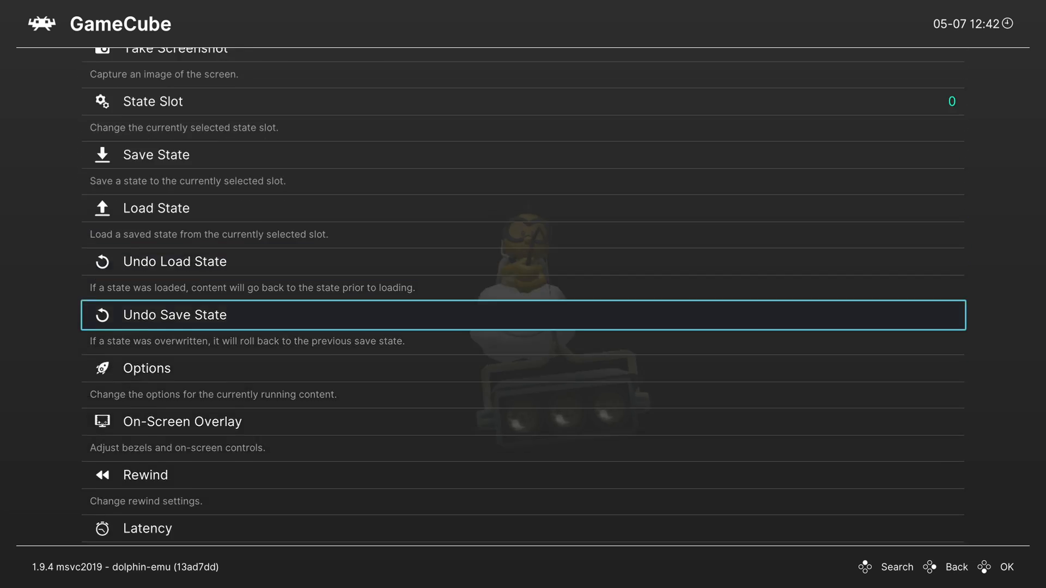
left_click(146, 367)
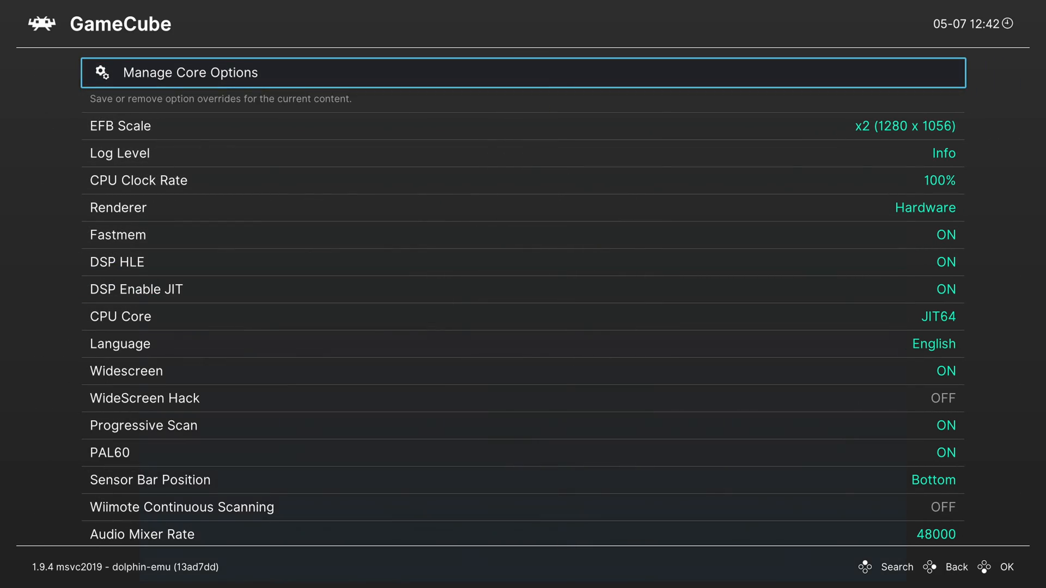
scroll("down", 3)
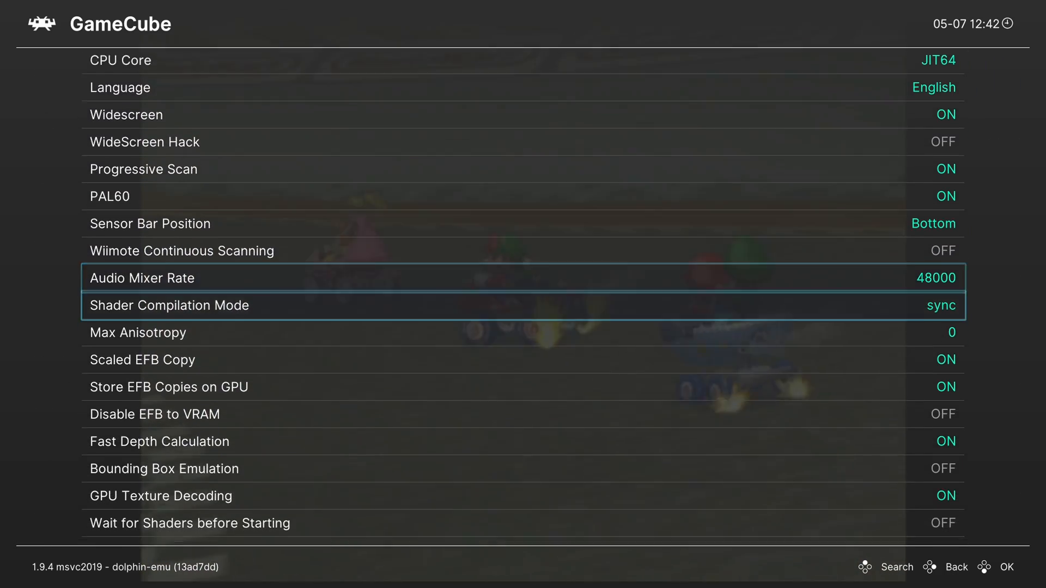
scroll("down", 3)
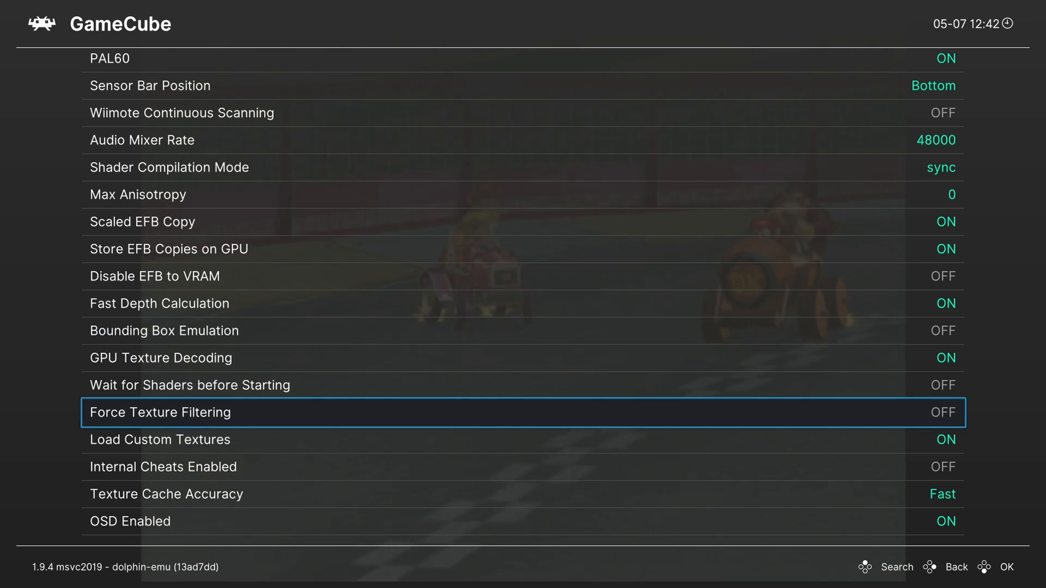
key("up")
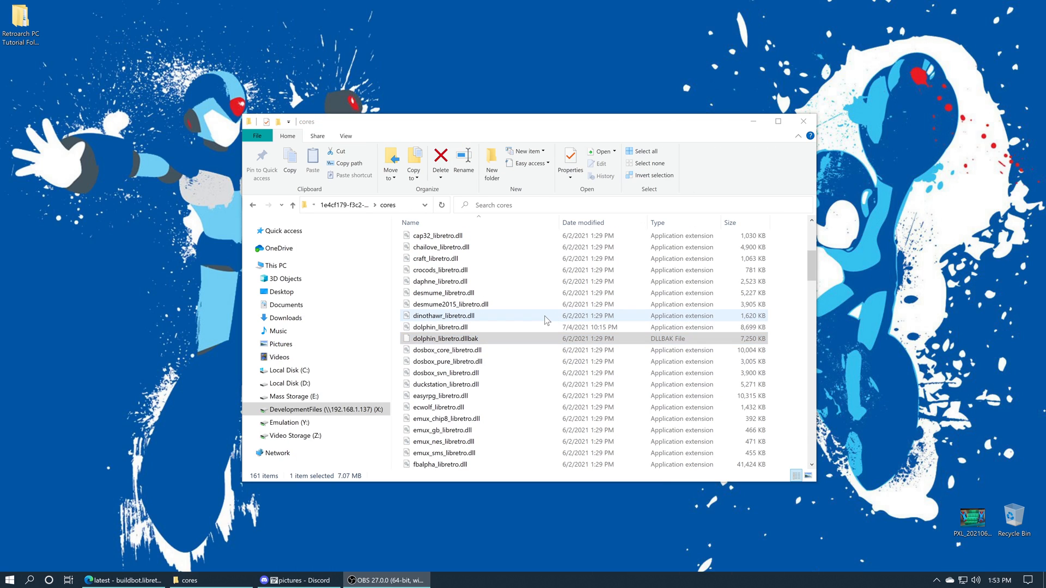
- Select the old dolphin_libretro.dllbak backup beside the new 7/4/2021 Dolphin core
left_click(445, 338)
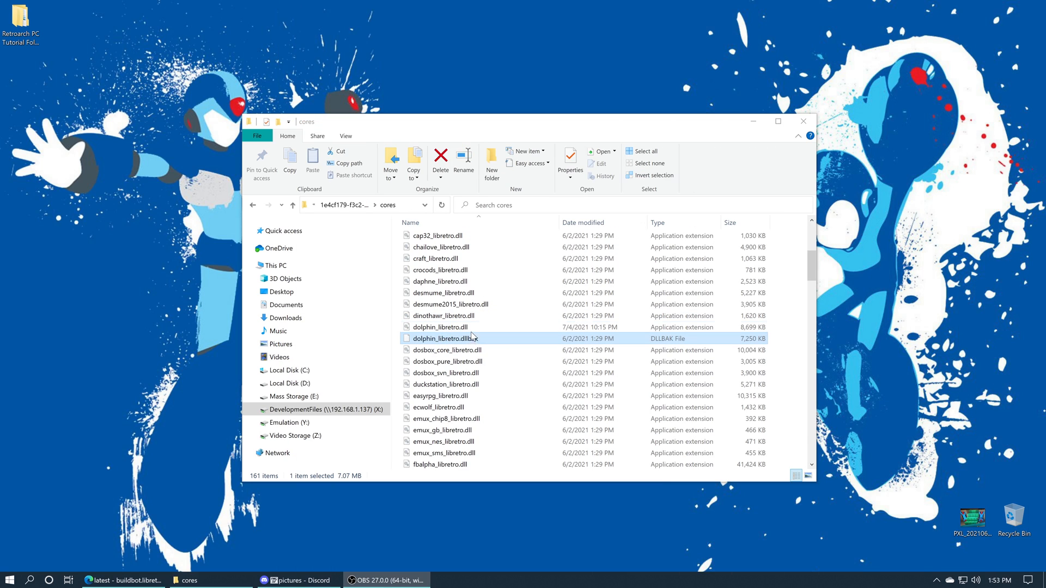